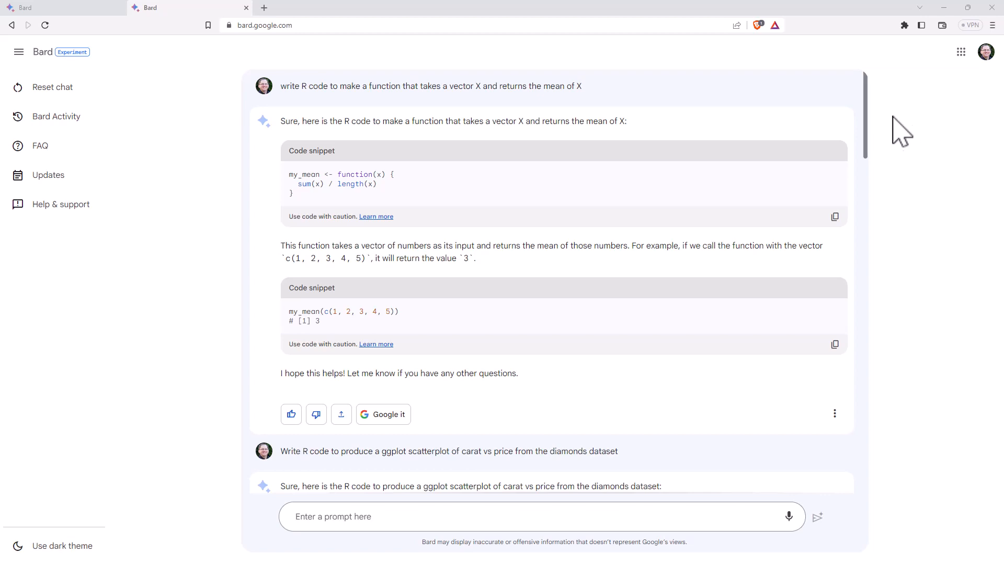
{"action": "mouse_move", "coordinate": [896, 138]}
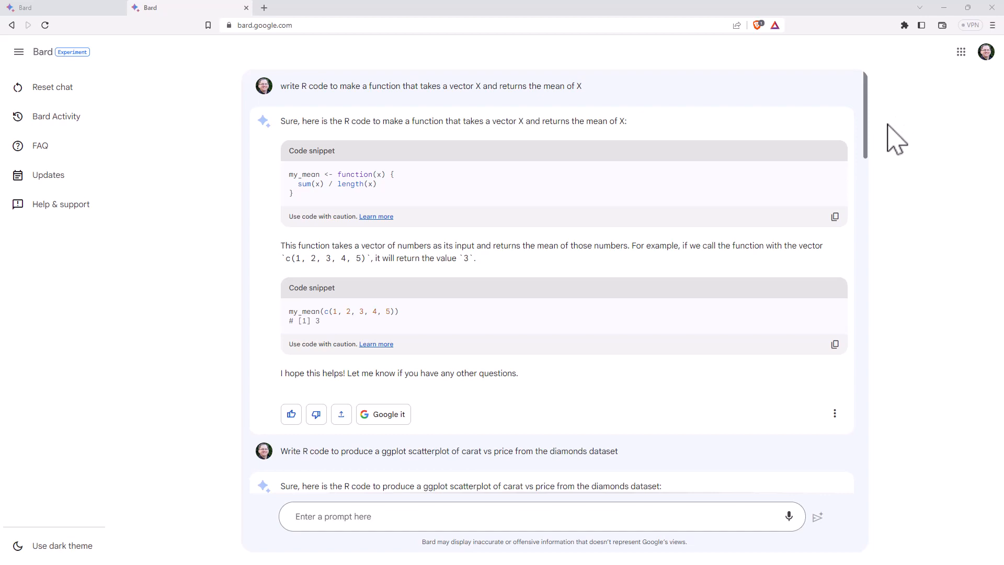
{"action": "mouse_move", "coordinate": [889, 133]}
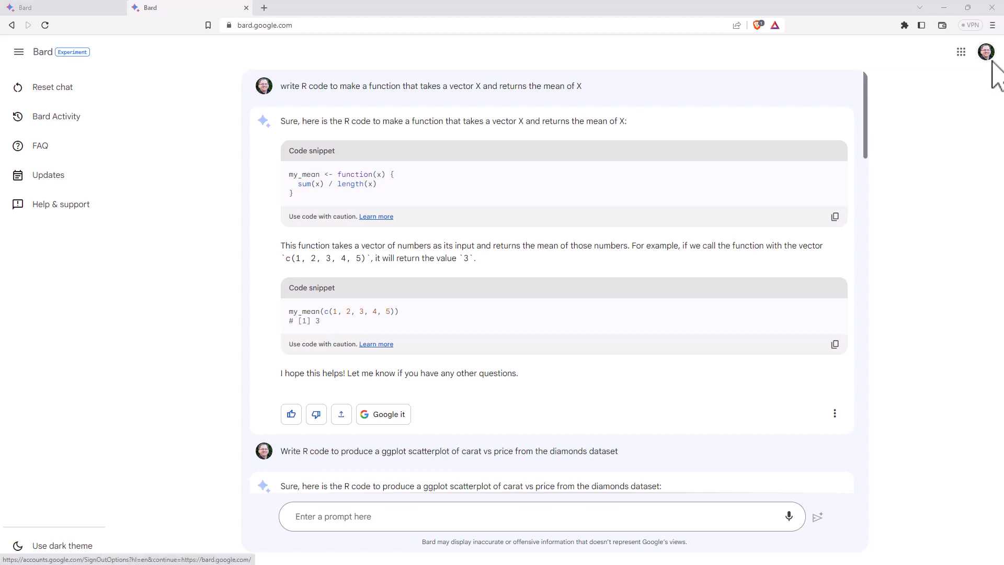
{"action": "mouse_move", "coordinate": [452, 159]}
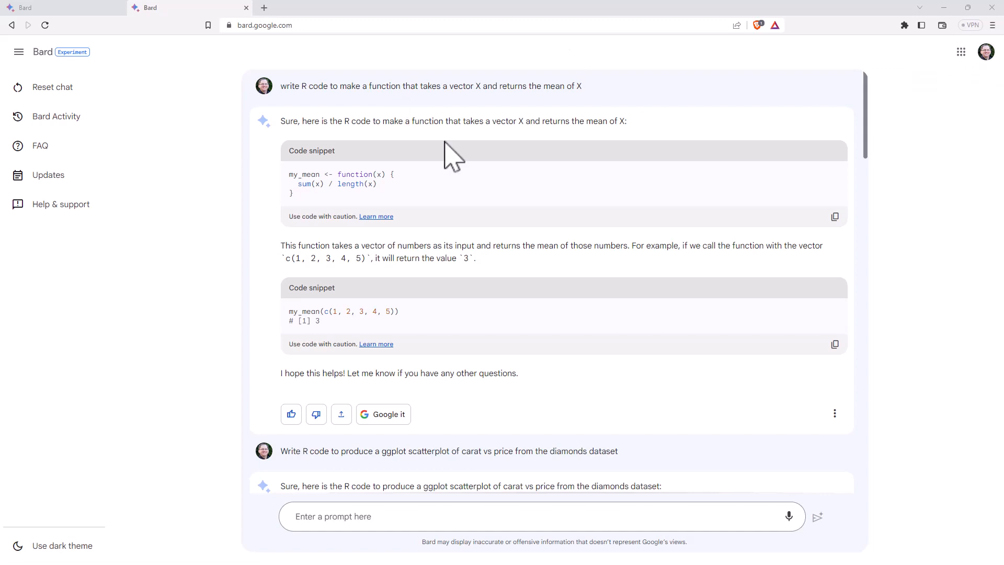
{"action": "mouse_move", "coordinate": [529, 159]}
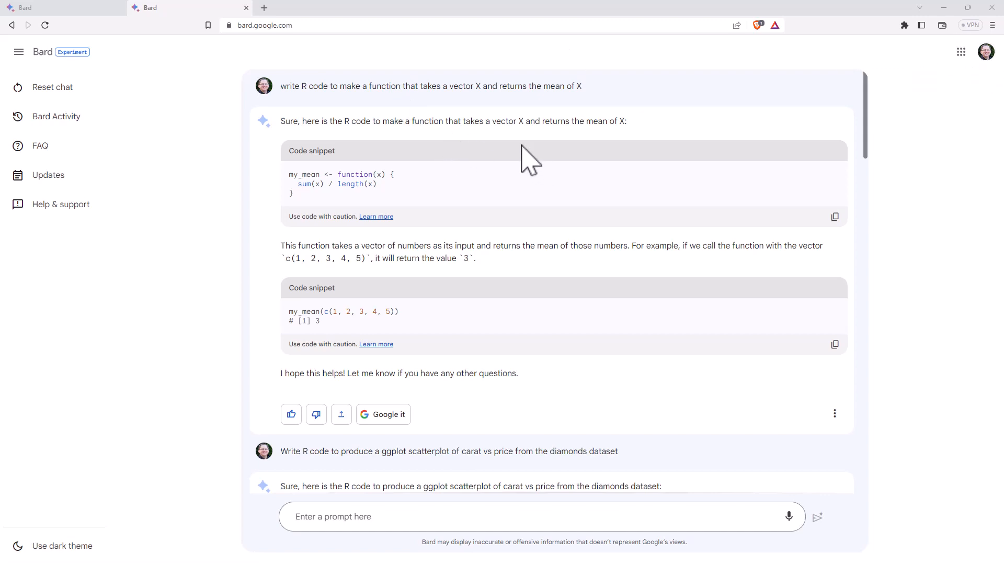
{"action": "mouse_move", "coordinate": [369, 178]}
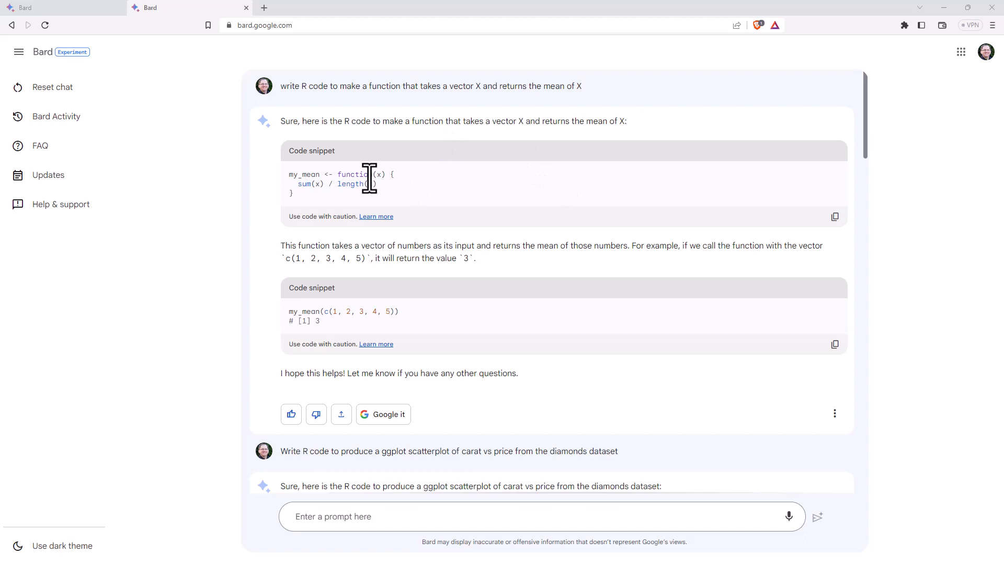
{"action": "mouse_move", "coordinate": [499, 199]}
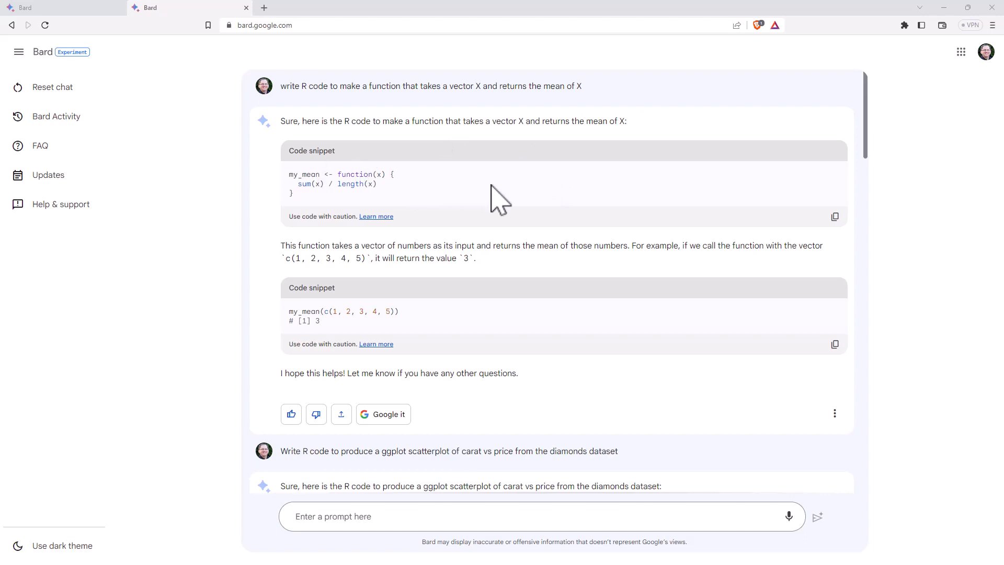
{"action": "mouse_move", "coordinate": [323, 296]}
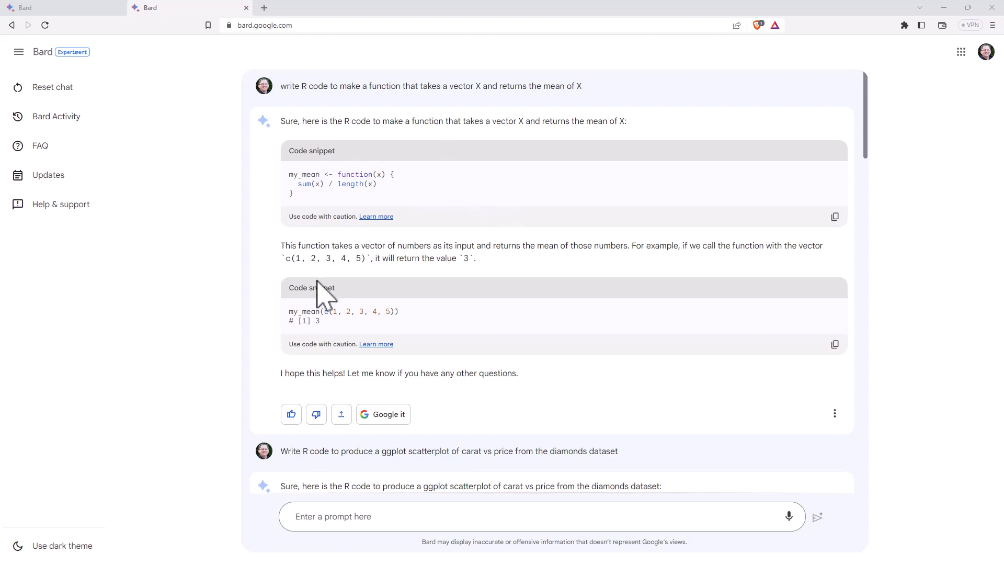
{"action": "mouse_move", "coordinate": [412, 259]}
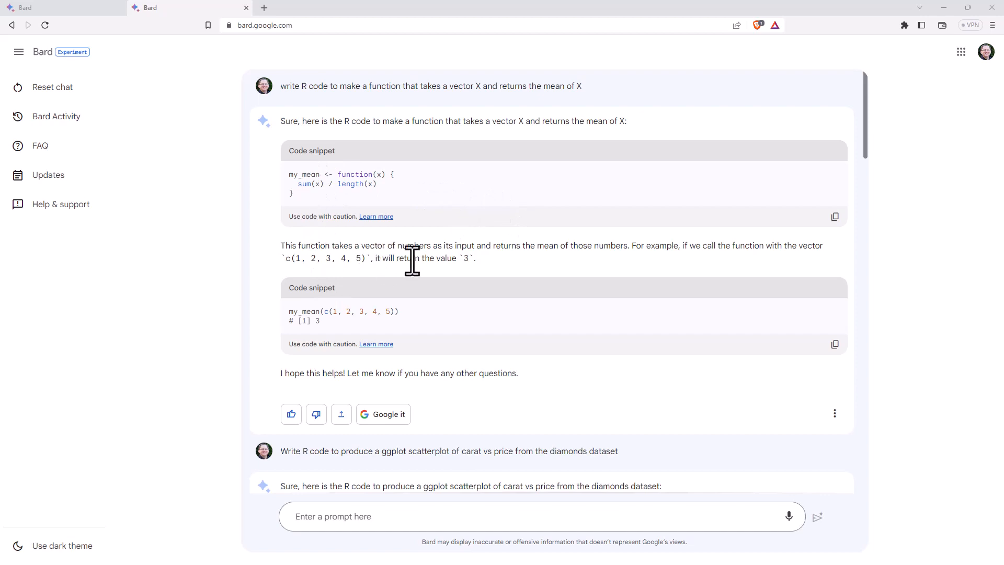
{"action": "mouse_move", "coordinate": [445, 154]}
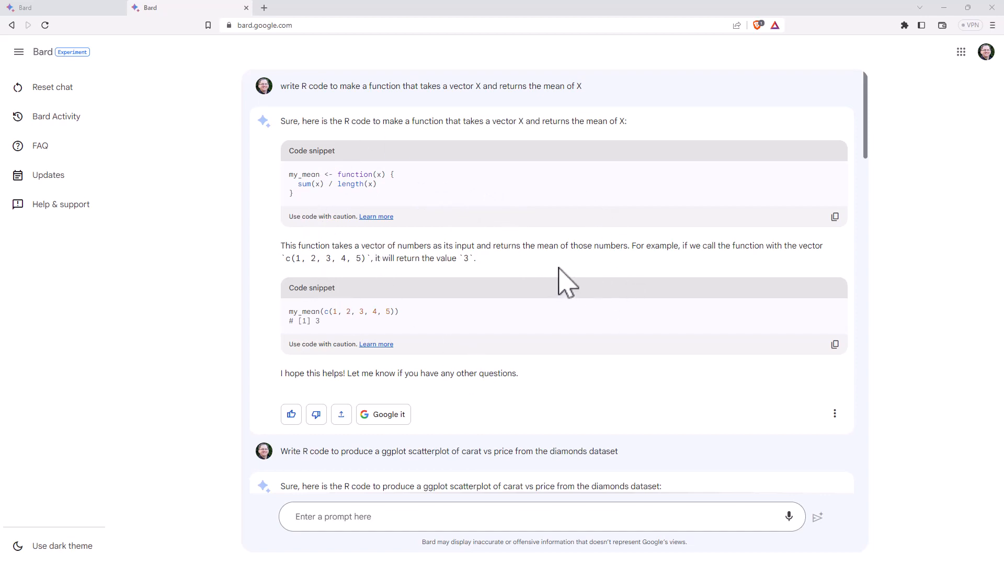
{"action": "mouse_move", "coordinate": [978, 213]}
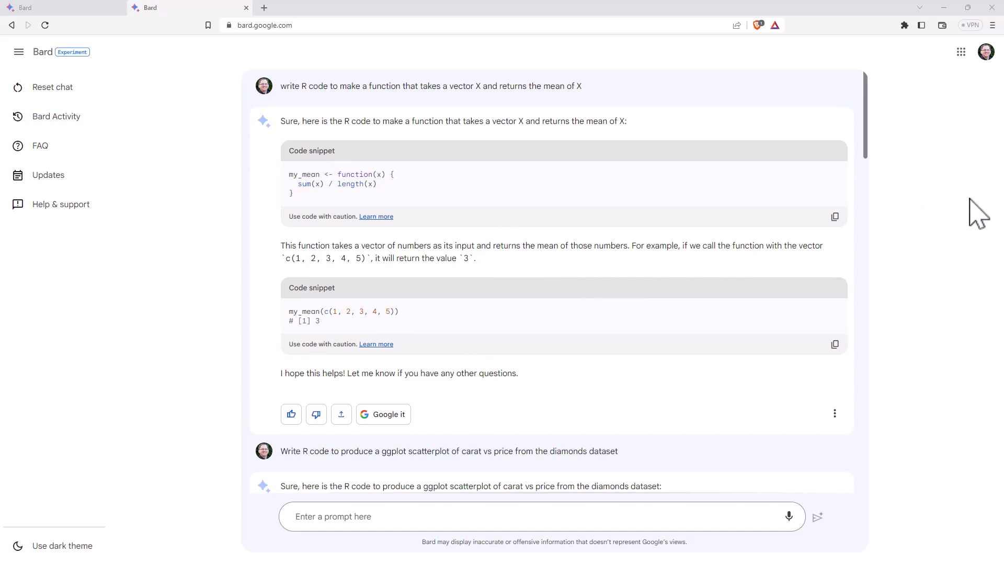
{"action": "mouse_move", "coordinate": [884, 208]}
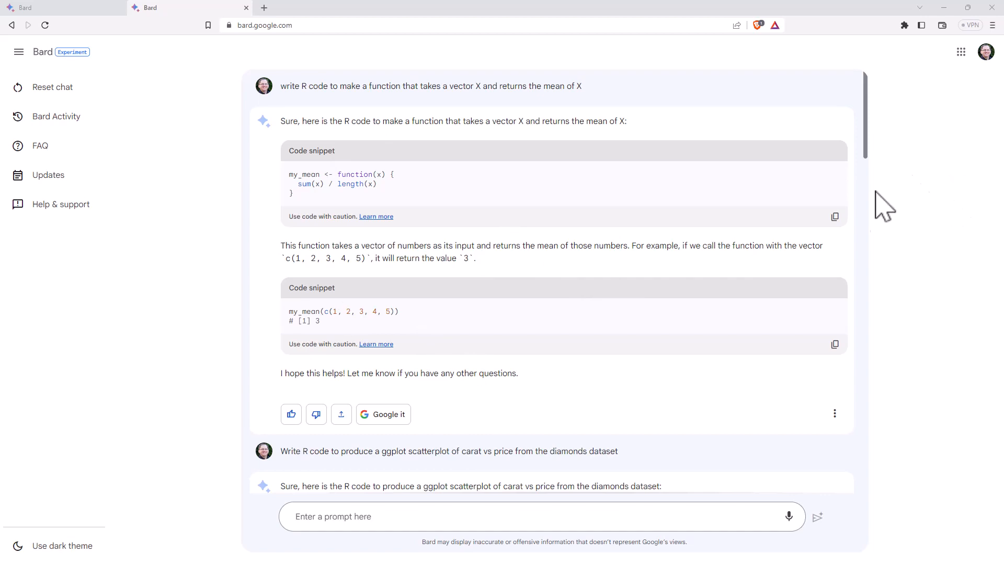
Scroll the chat to the ggplot carat-versus-price scatterplot response and on to the Shiny app request.
{"action": "scroll", "scroll_direction": "down", "scroll_amount": 3}
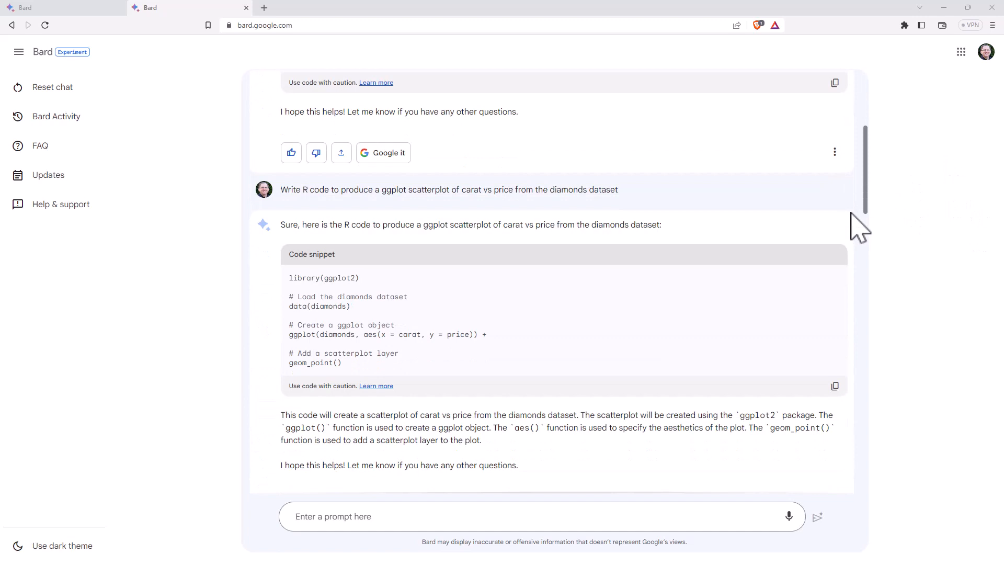
{"action": "mouse_move", "coordinate": [995, 221]}
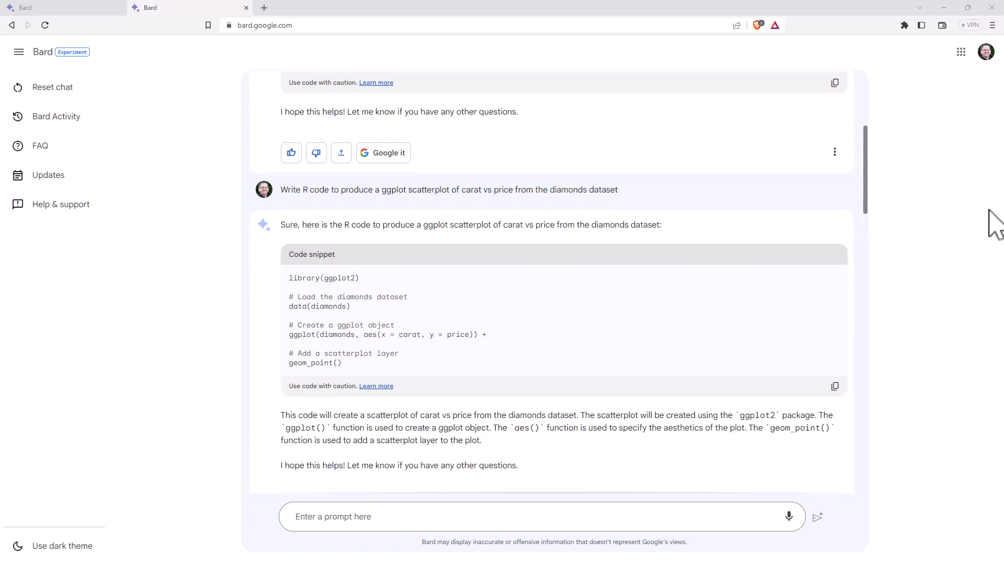
{"action": "mouse_move", "coordinate": [994, 224]}
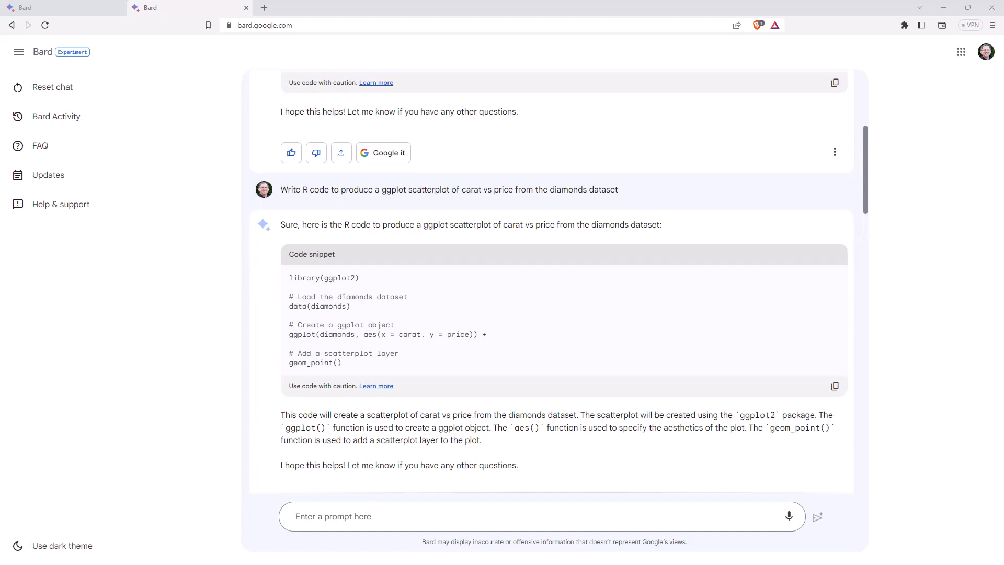
{"action": "mouse_move", "coordinate": [979, 192]}
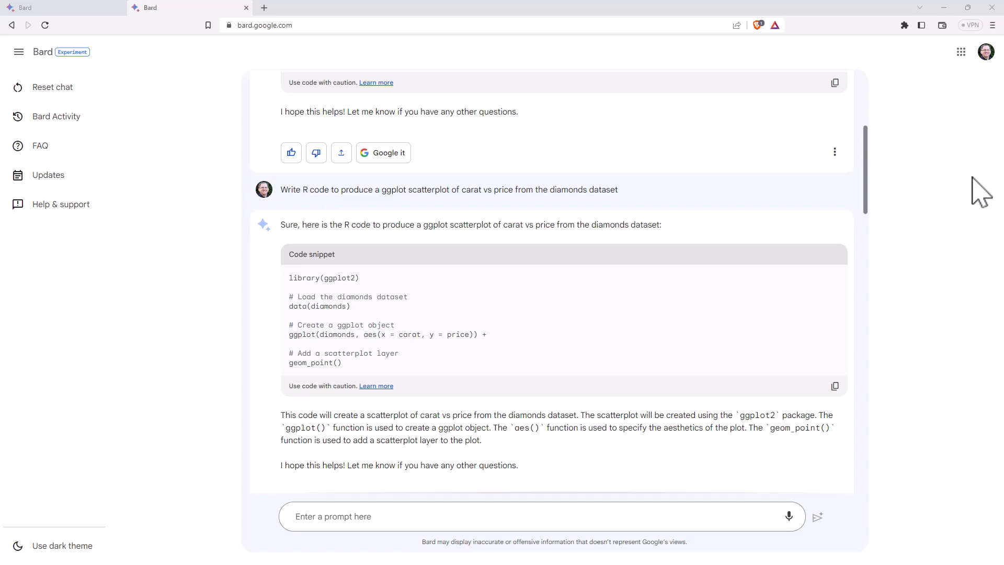
{"action": "mouse_move", "coordinate": [887, 211]}
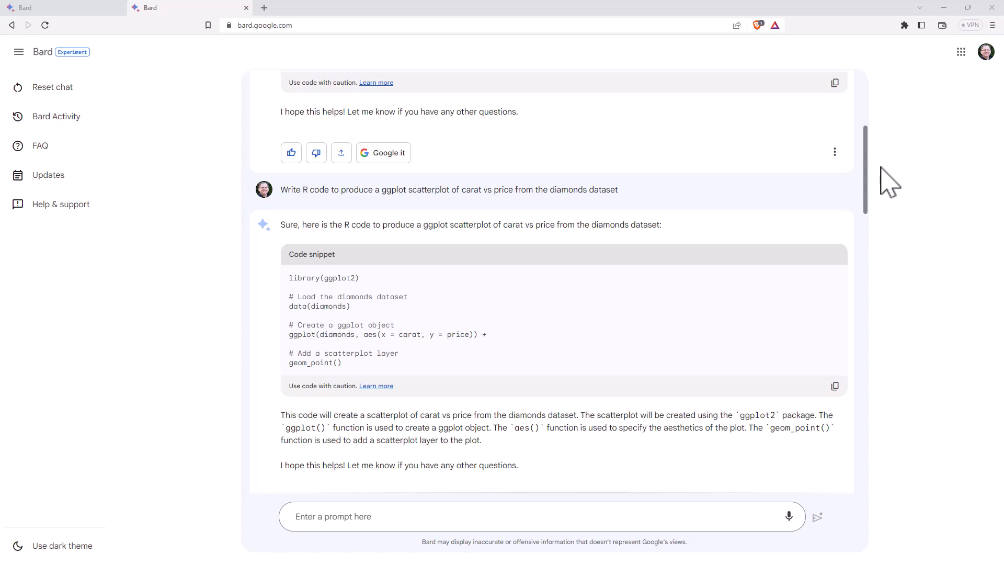
{"action": "mouse_move", "coordinate": [801, 230]}
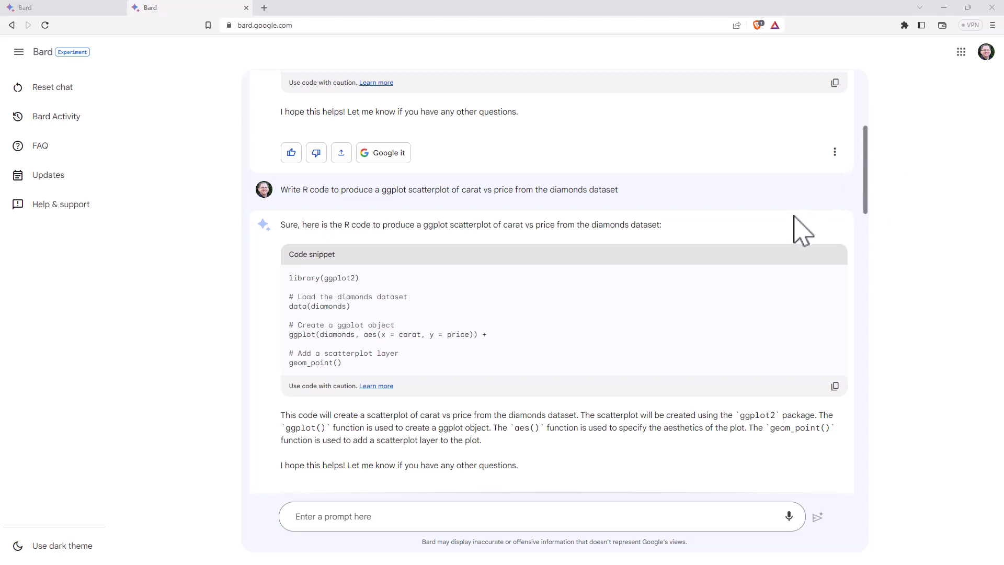
{"action": "mouse_move", "coordinate": [617, 354]}
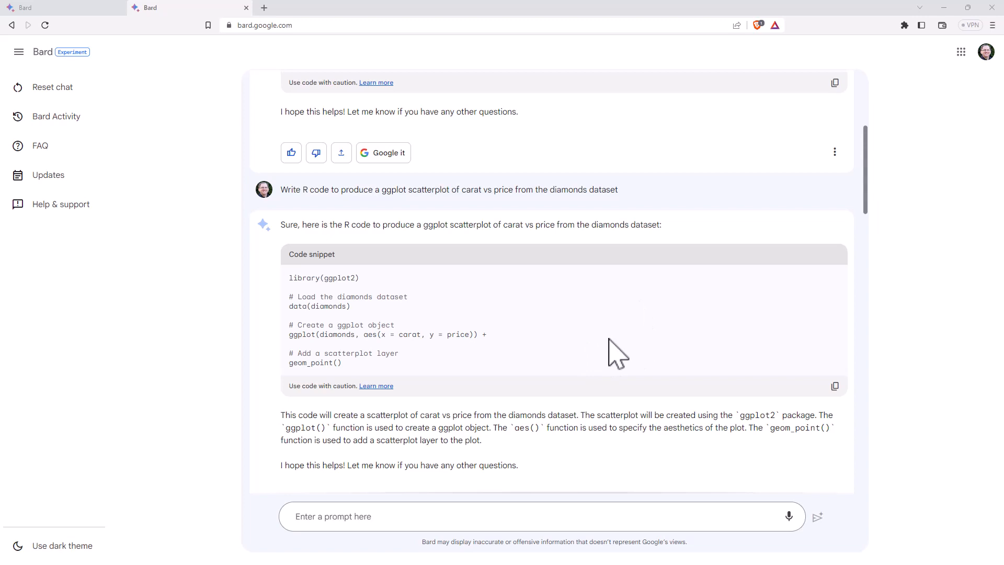
{"action": "mouse_move", "coordinate": [936, 287]}
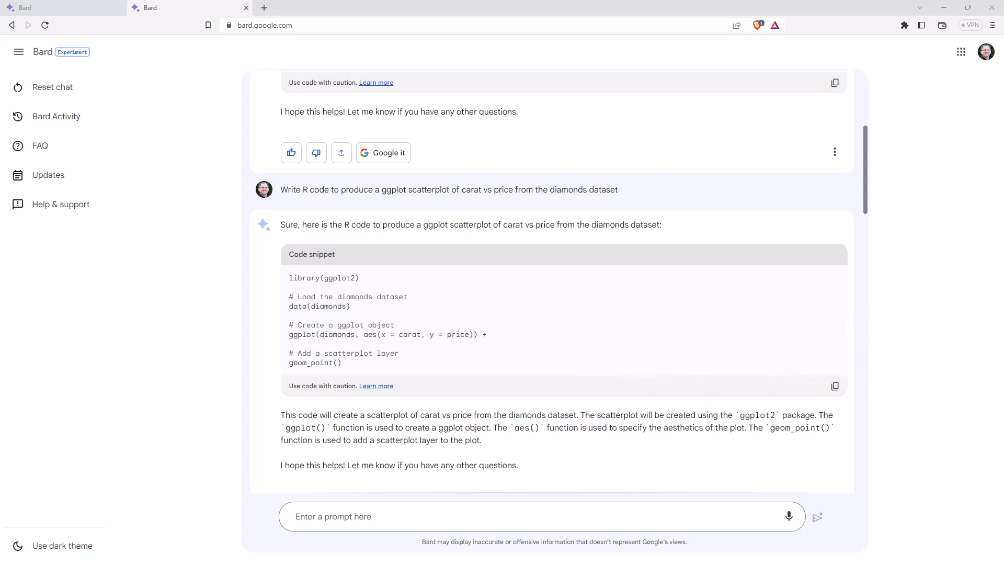
{"action": "mouse_move", "coordinate": [986, 199]}
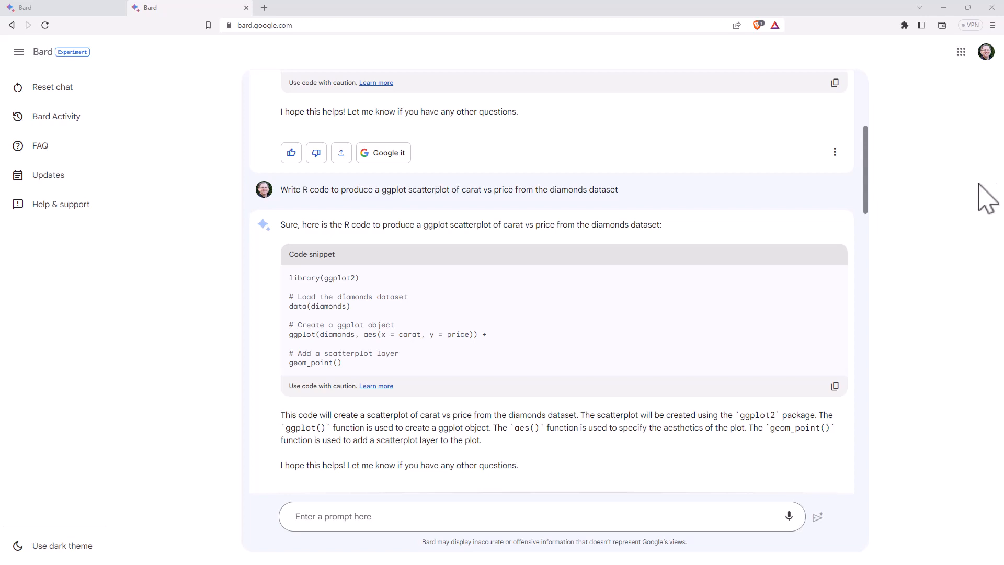
{"action": "mouse_move", "coordinate": [291, 387]}
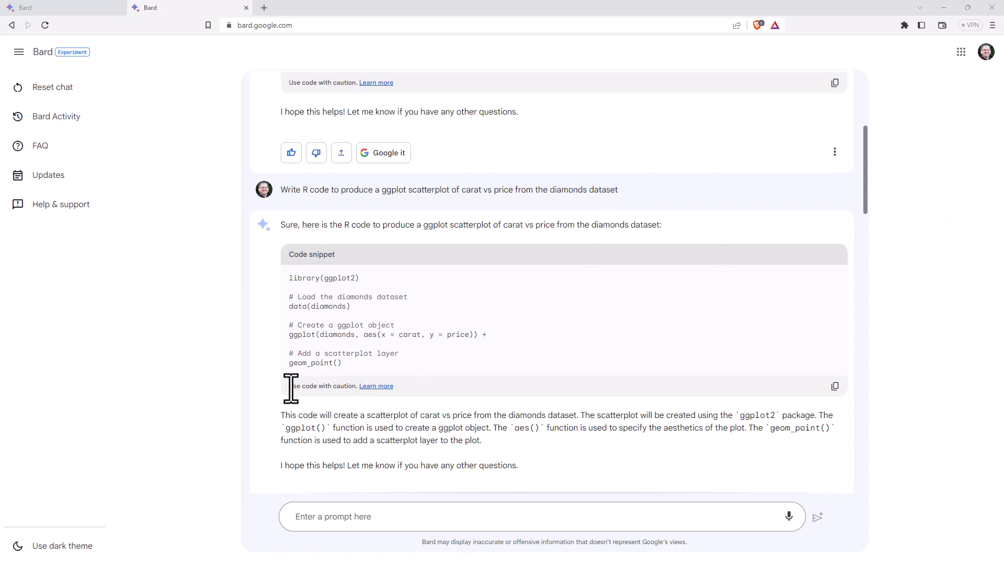
{"action": "mouse_move", "coordinate": [377, 385]}
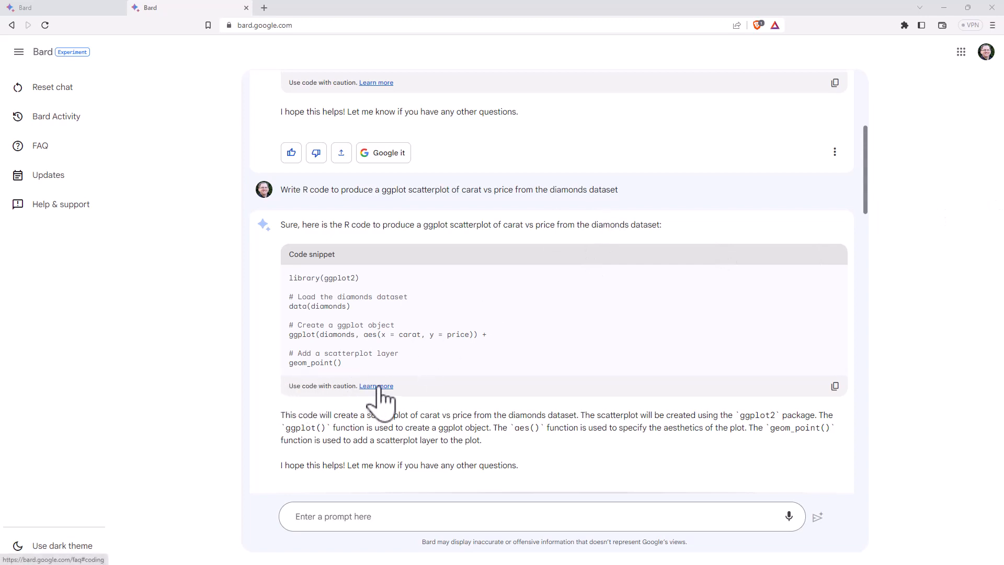
{"action": "mouse_move", "coordinate": [927, 375]}
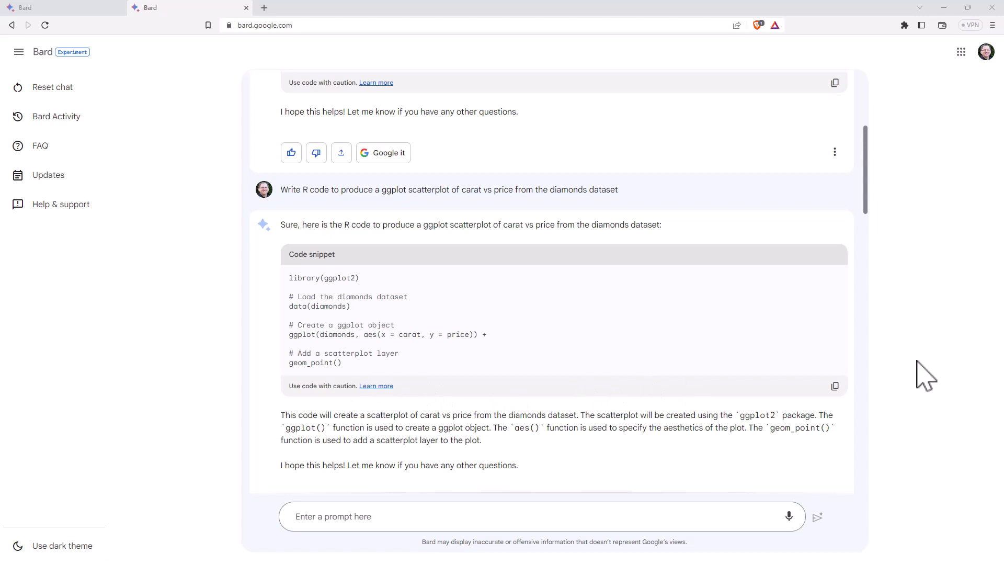
{"action": "mouse_move", "coordinate": [893, 374]}
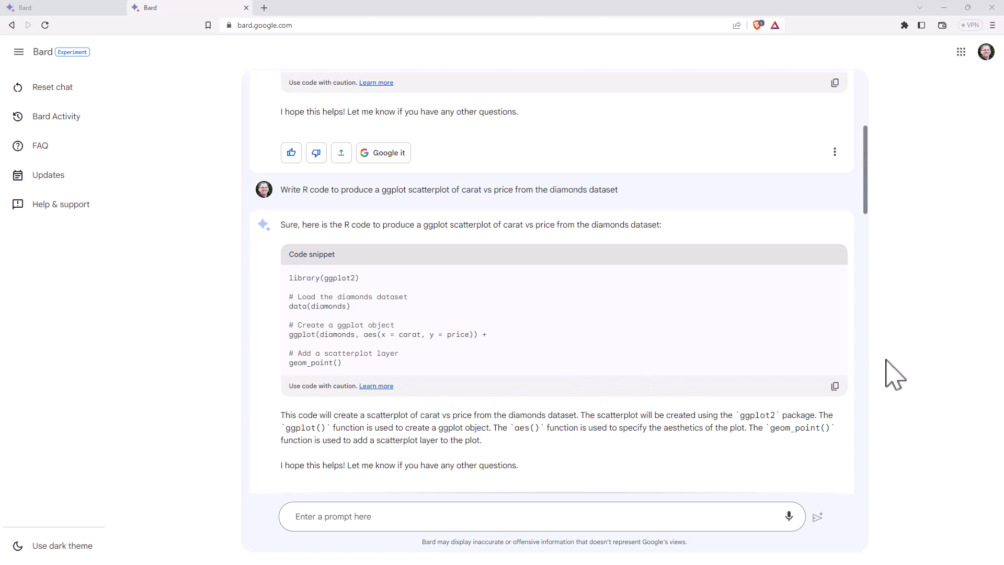
{"action": "mouse_move", "coordinate": [923, 374]}
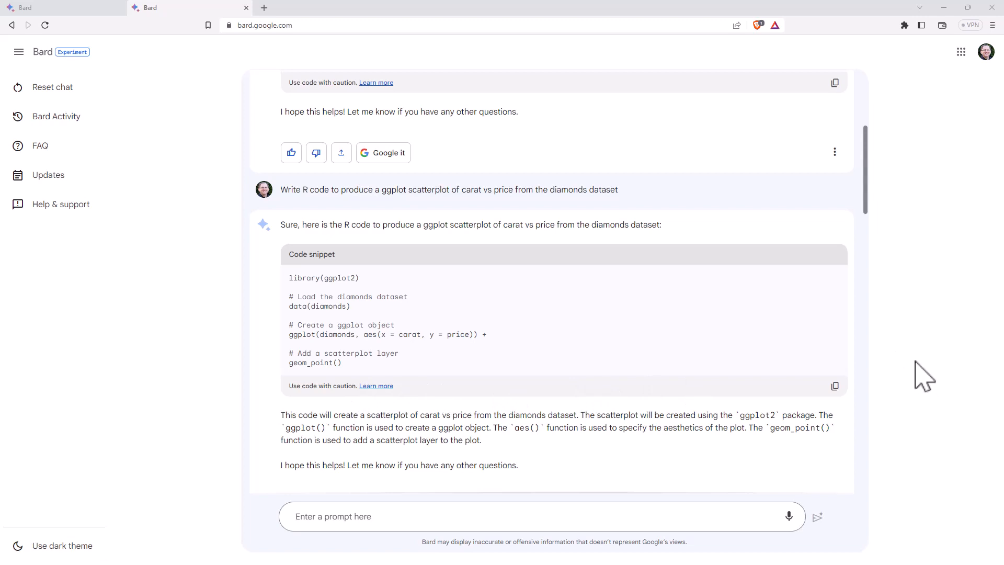
{"action": "mouse_move", "coordinate": [866, 368]}
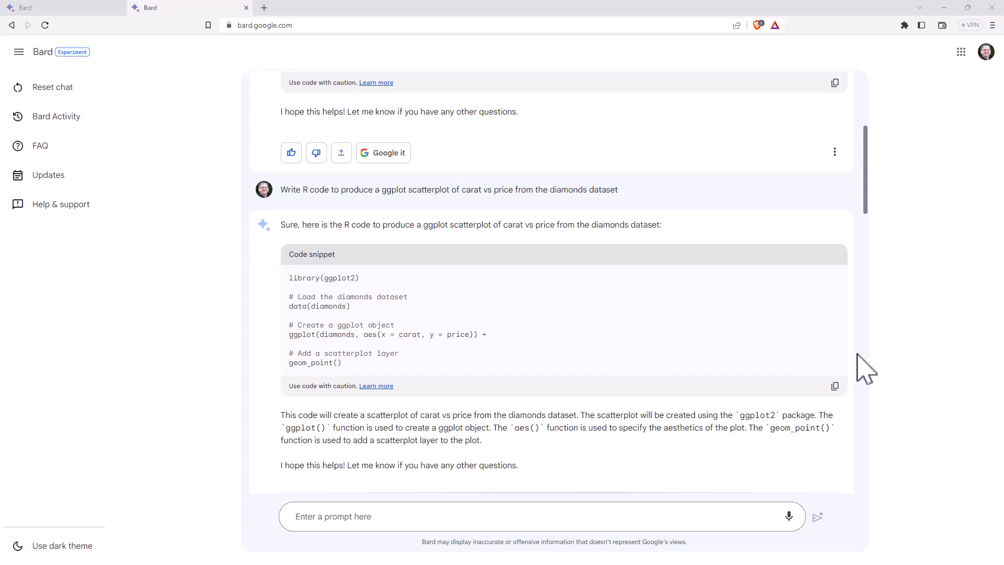
{"action": "mouse_move", "coordinate": [871, 358]}
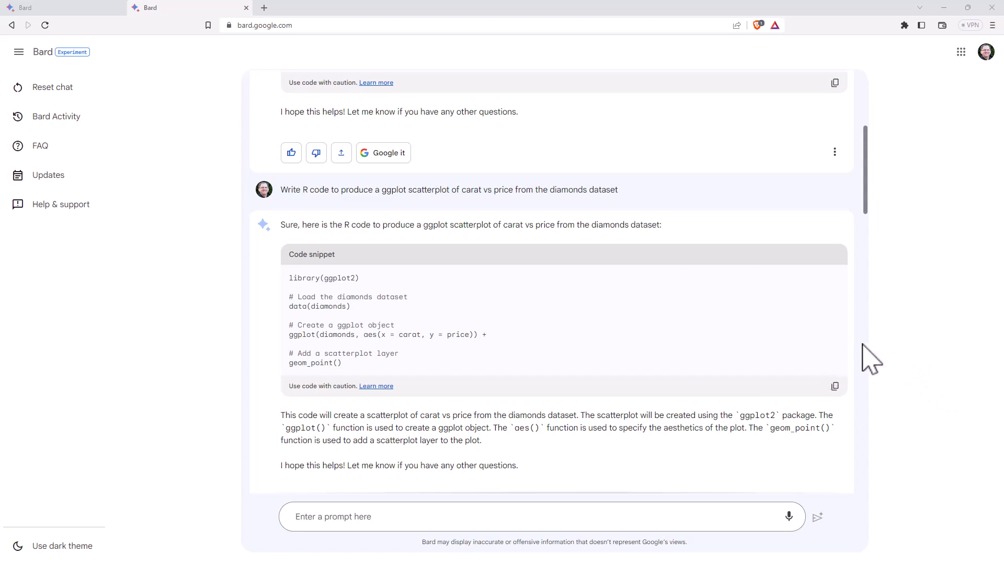
{"action": "scroll", "scroll_direction": "down", "scroll_amount": 3}
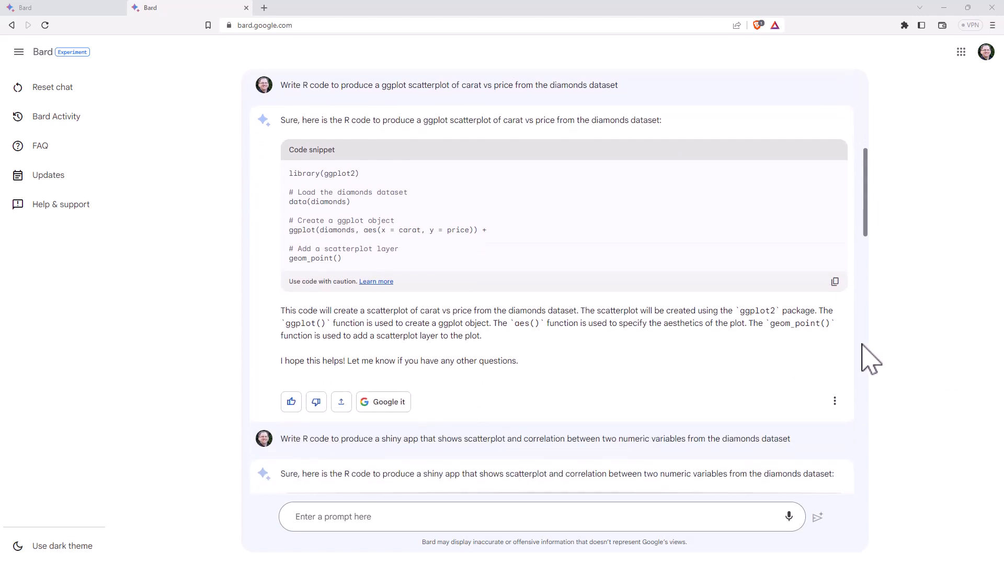
Scroll through the full Diamonds Explorer Shiny code to the running app with correlation 0.9215913.
{"action": "scroll", "scroll_direction": "down", "scroll_amount": 3}
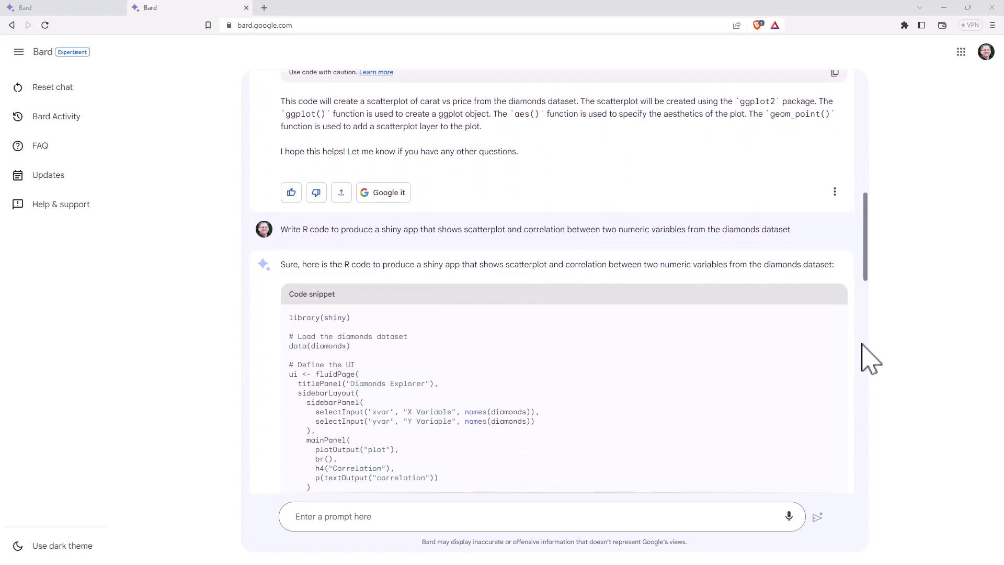
{"action": "scroll", "scroll_direction": "down", "scroll_amount": 3}
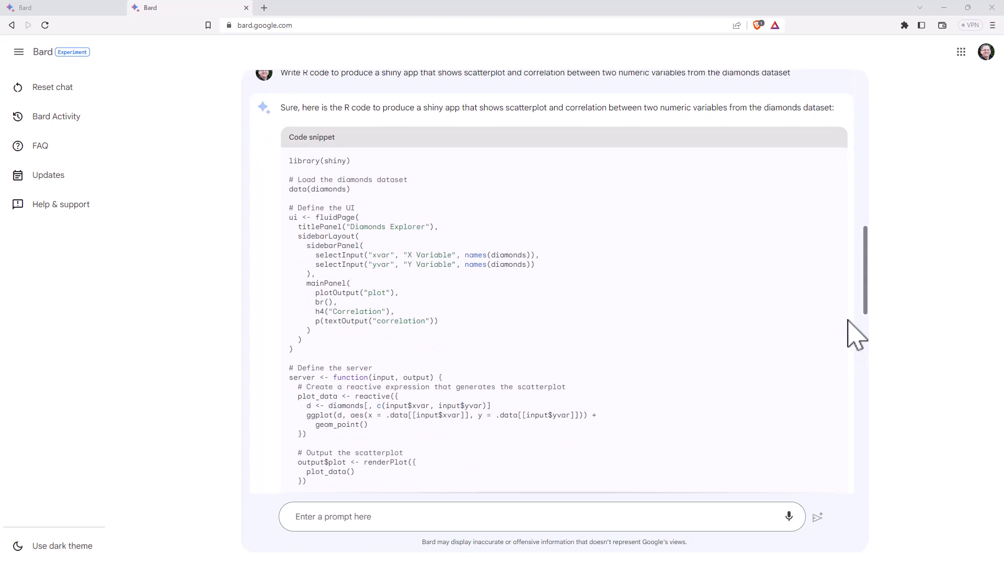
{"action": "mouse_move", "coordinate": [832, 333]}
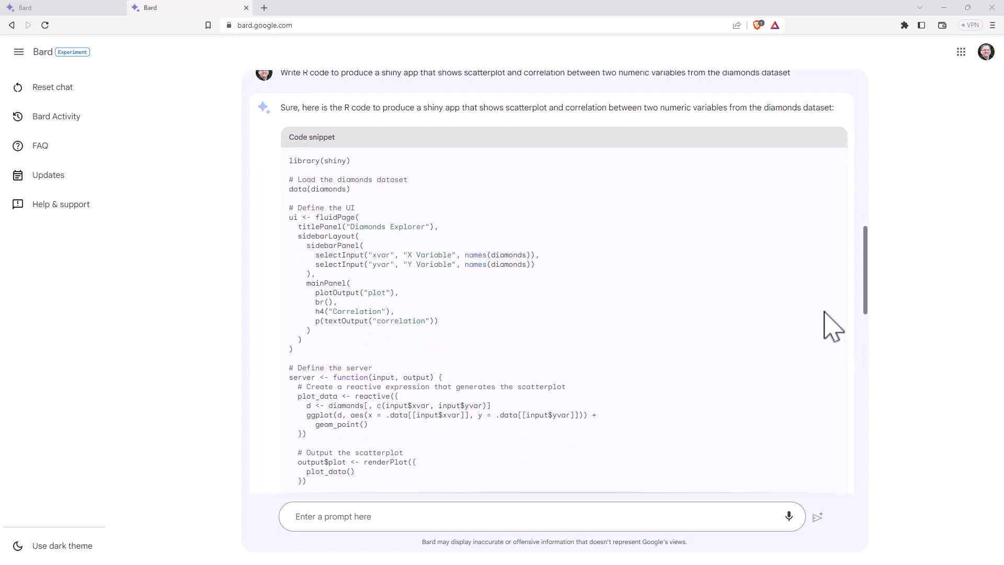
{"action": "mouse_move", "coordinate": [549, 199]}
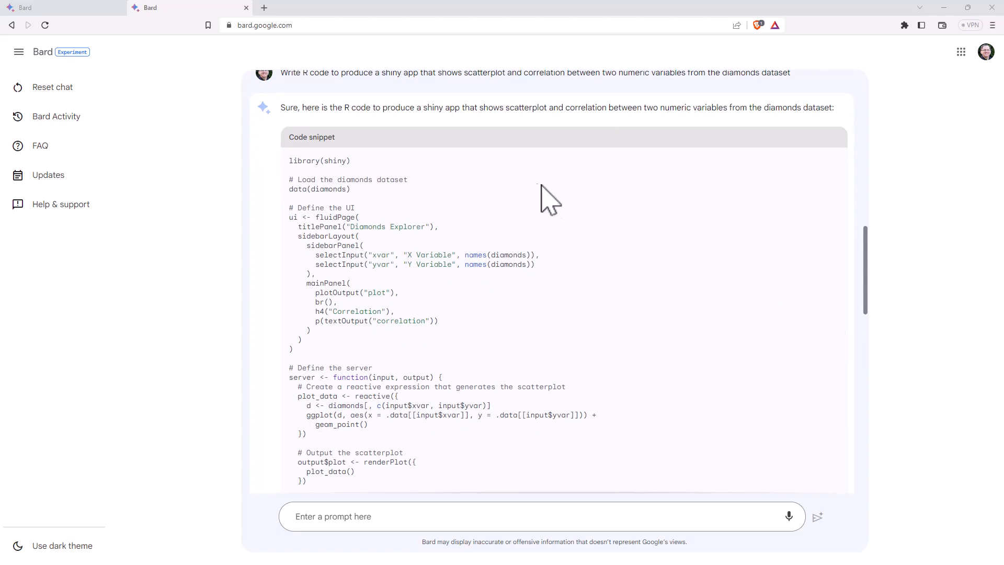
{"action": "mouse_move", "coordinate": [871, 247]}
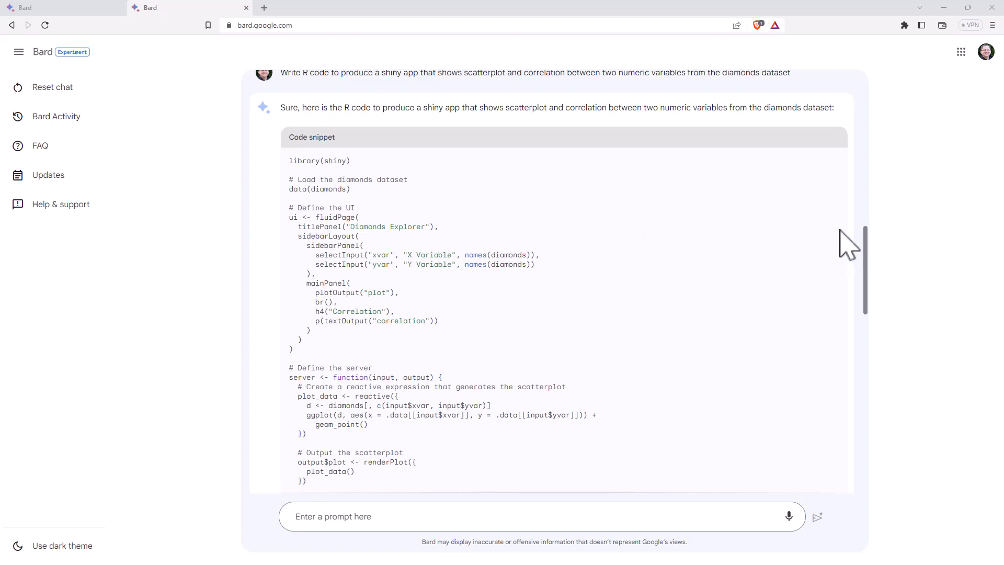
{"action": "scroll", "scroll_direction": "down", "scroll_amount": 3}
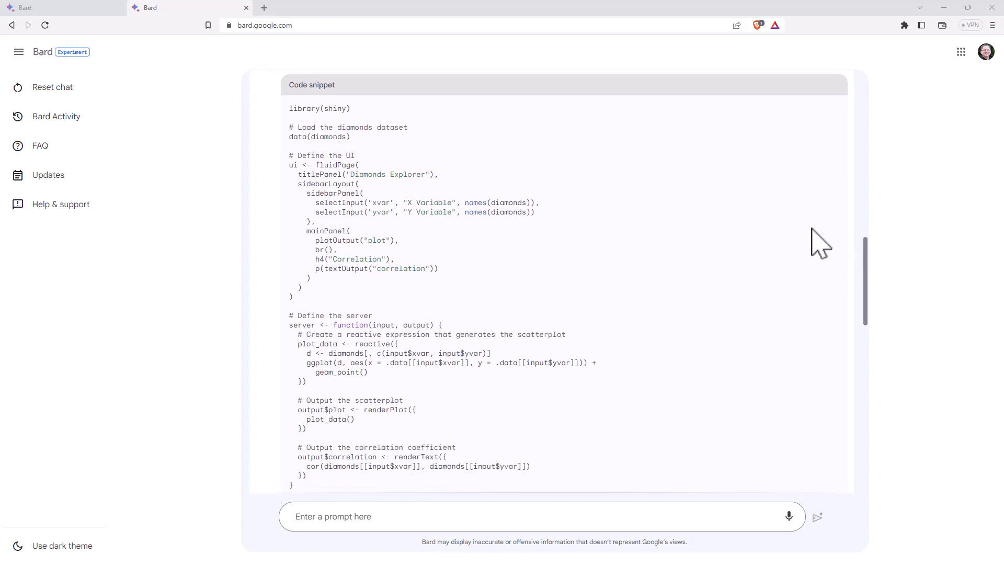
{"action": "scroll", "scroll_direction": "down", "scroll_amount": 3}
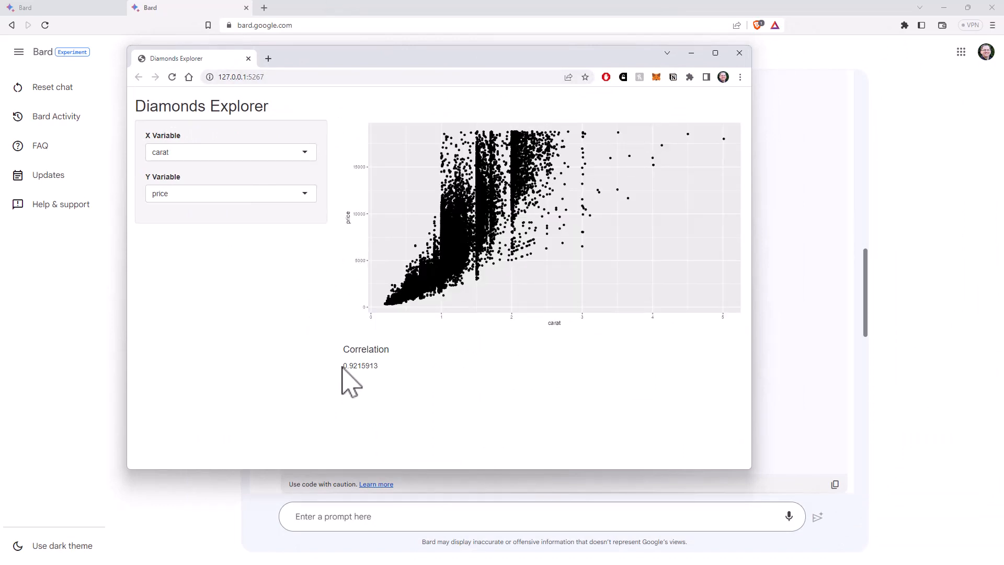
{"action": "mouse_move", "coordinate": [202, 157]}
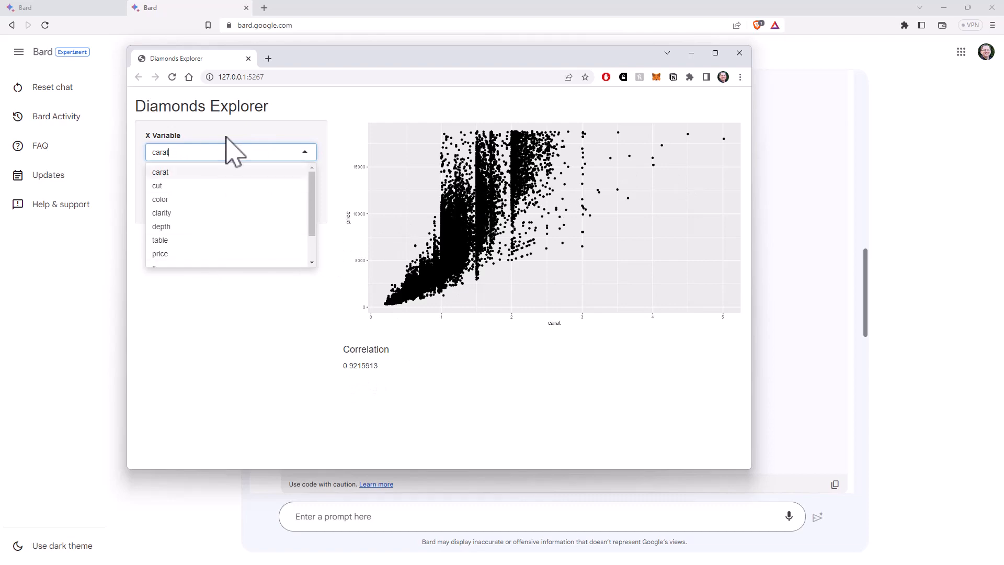
{"action": "left_click", "coordinate": [160, 171]}
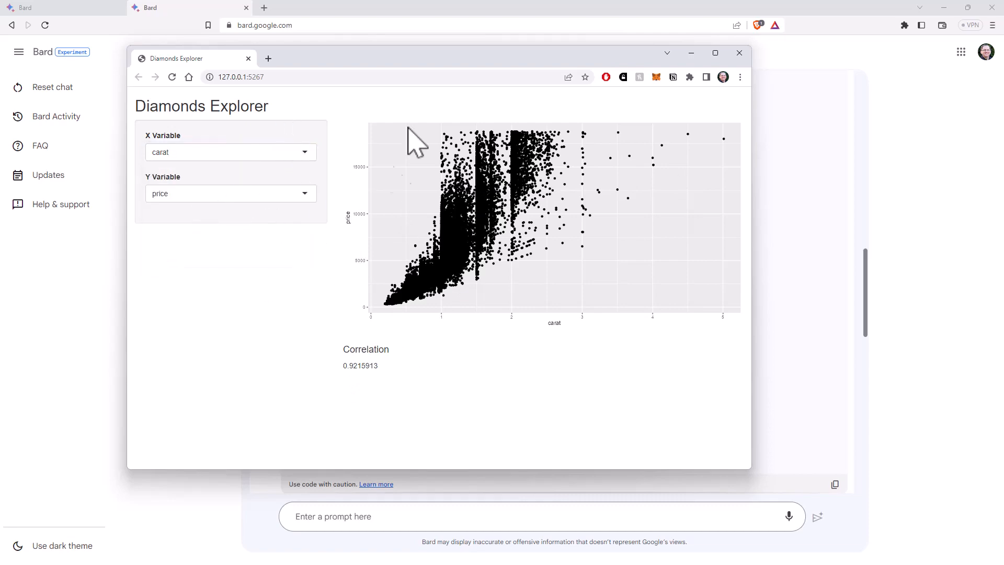
{"action": "left_click", "coordinate": [739, 53]}
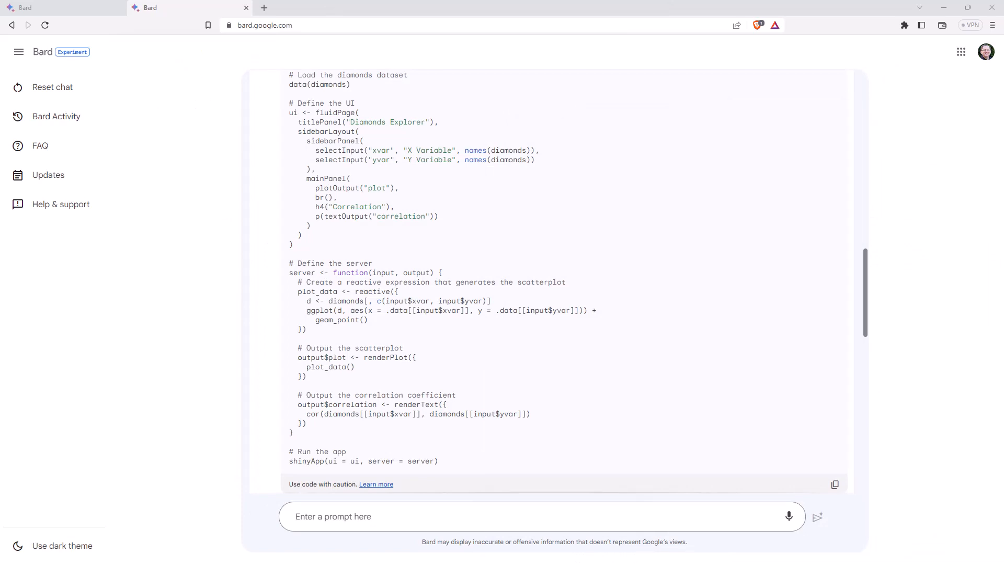
{"action": "mouse_move", "coordinate": [646, 233]}
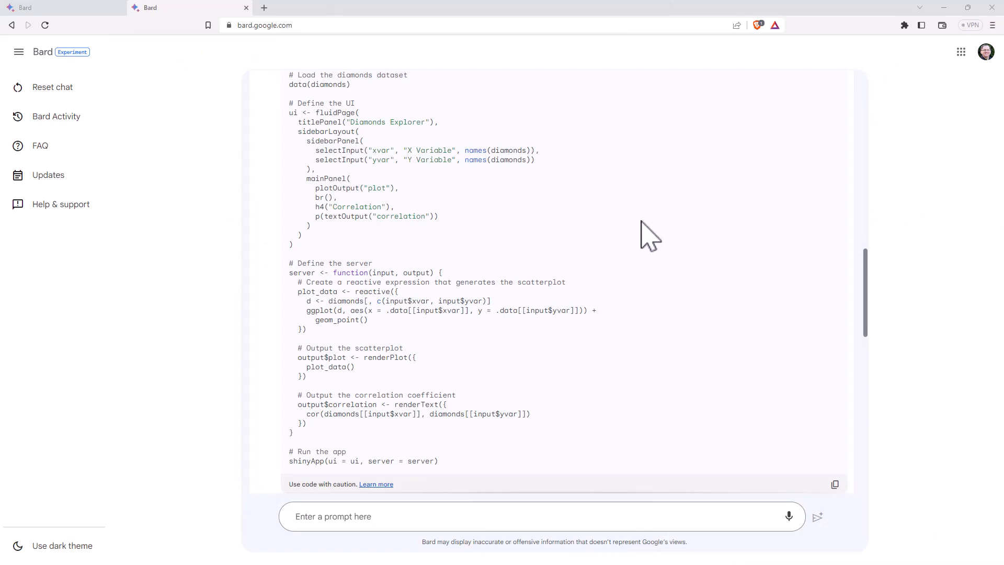
{"action": "mouse_move", "coordinate": [606, 227]}
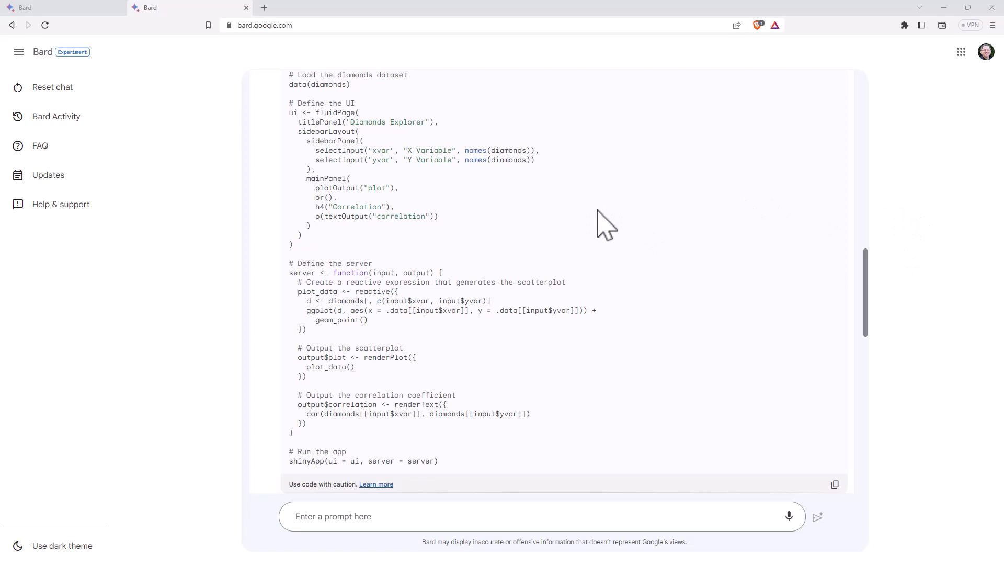
{"action": "mouse_move", "coordinate": [602, 217]}
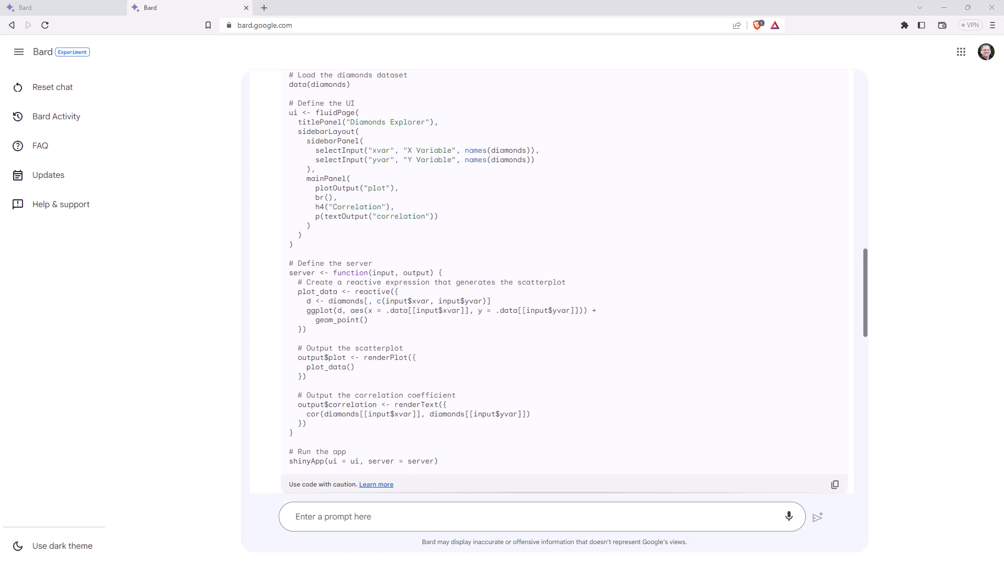
{"action": "mouse_move", "coordinate": [904, 178]}
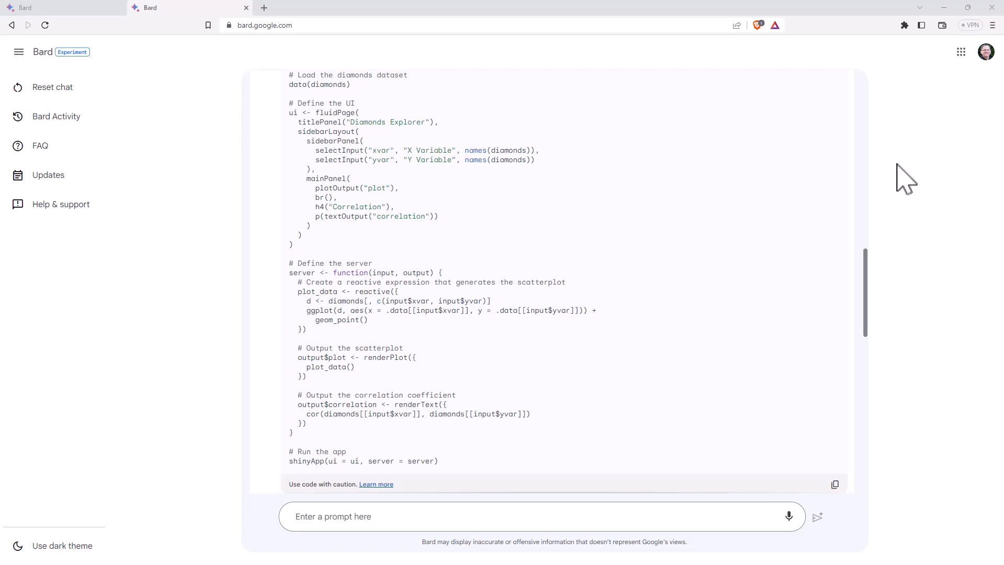
Scroll past the Shiny code to Bard's explanation and the All Blacks scraping request.
{"action": "scroll", "scroll_direction": "down", "scroll_amount": 3}
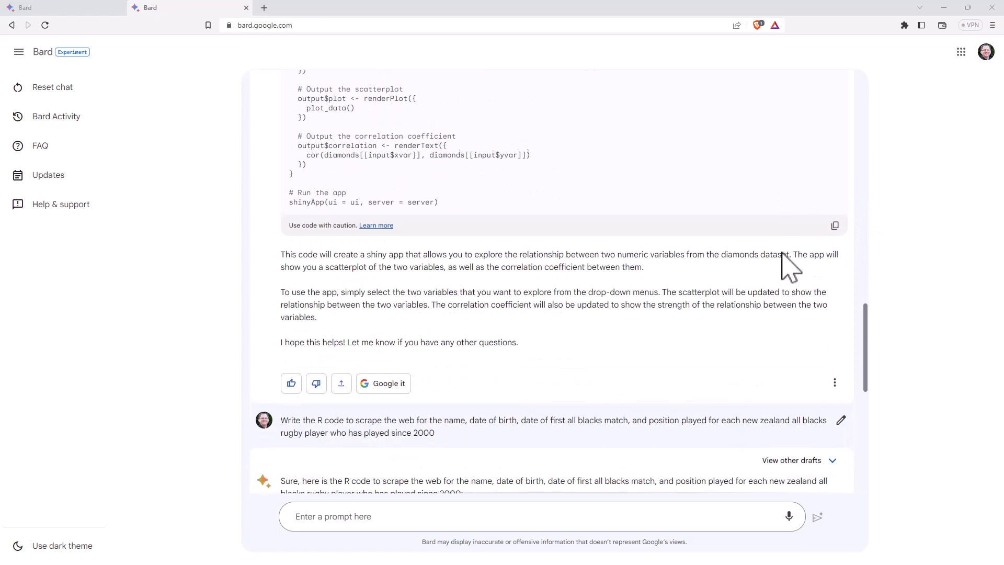
{"action": "scroll", "scroll_direction": "down", "scroll_amount": 3}
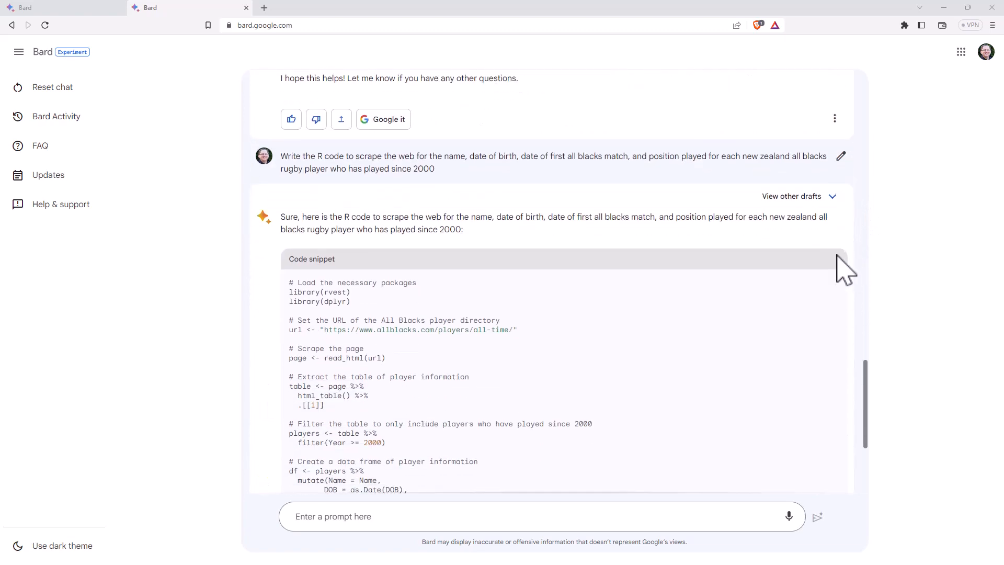
{"action": "scroll", "scroll_direction": "down", "scroll_amount": 3}
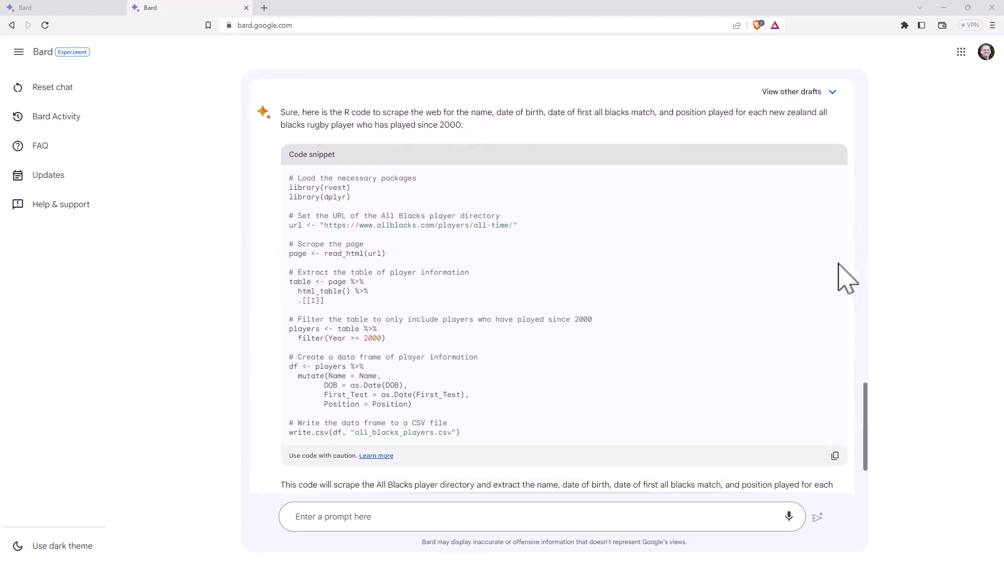
{"action": "mouse_move", "coordinate": [828, 284]}
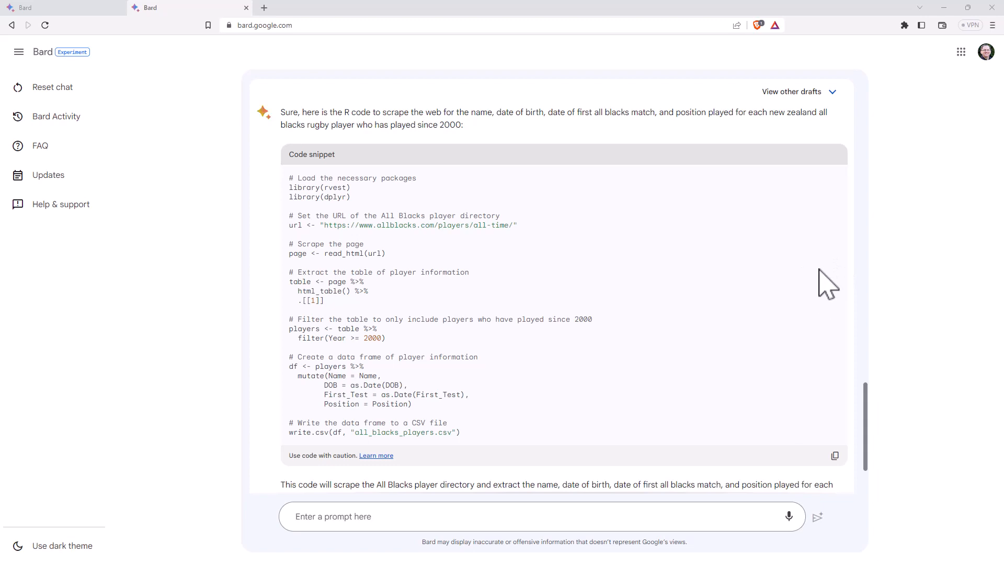
{"action": "mouse_move", "coordinate": [813, 285]}
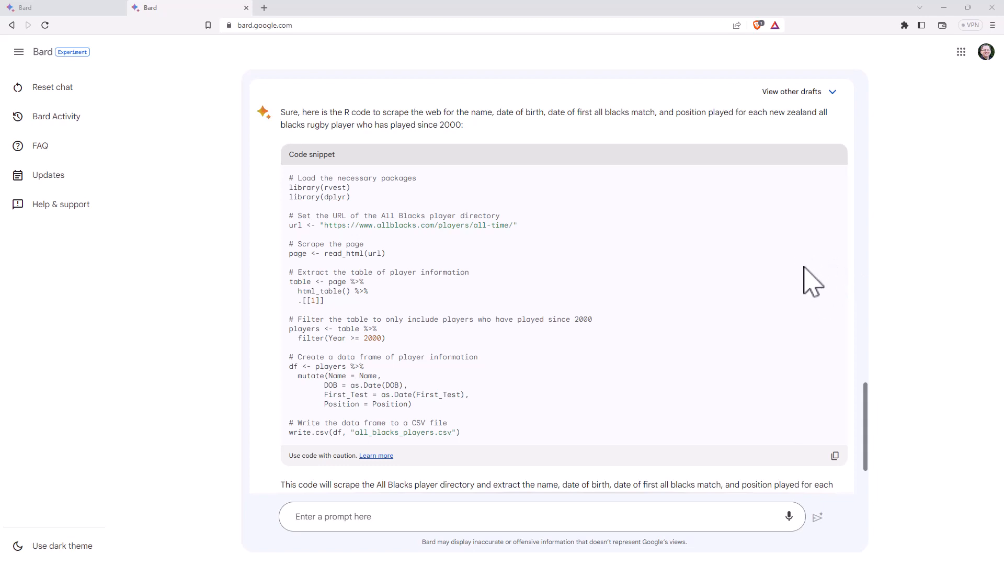
{"action": "mouse_move", "coordinate": [803, 269]}
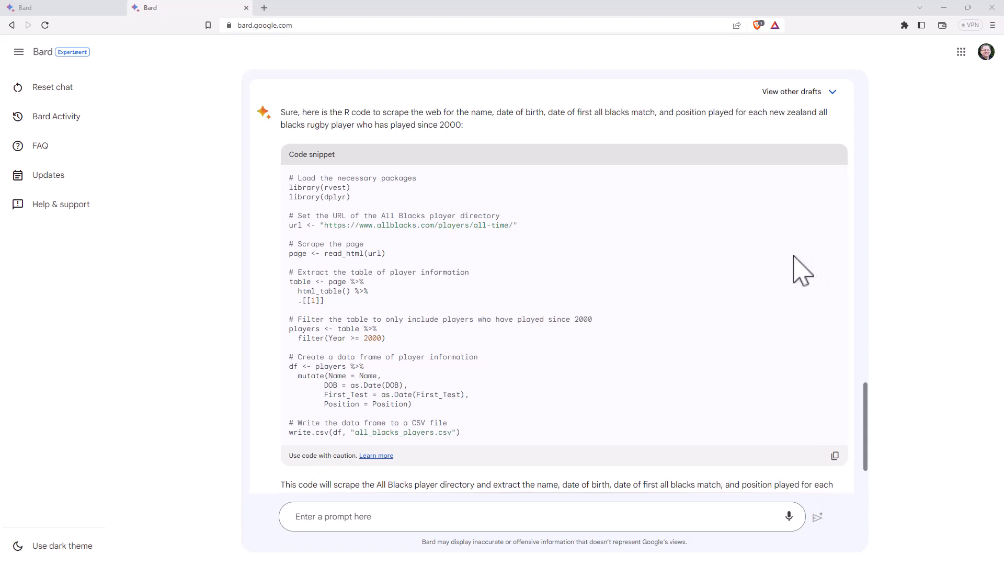
{"action": "mouse_move", "coordinate": [922, 284]}
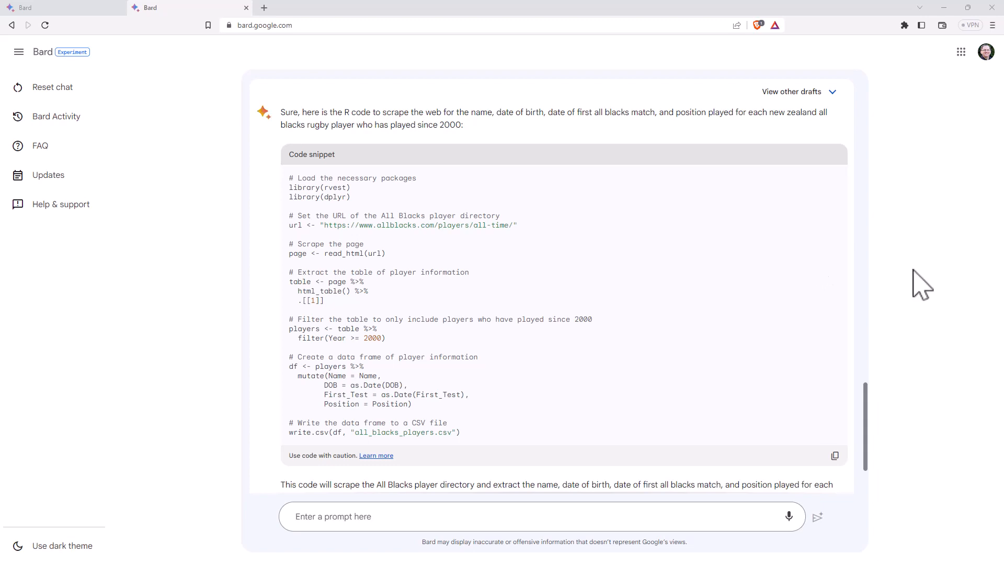
{"action": "mouse_move", "coordinate": [640, 206]}
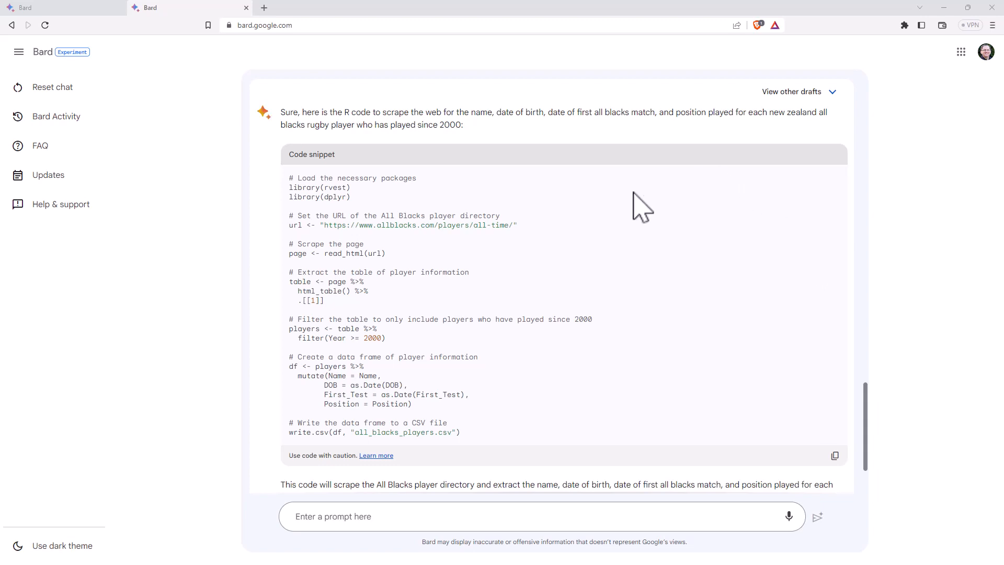
{"action": "mouse_move", "coordinate": [646, 265]}
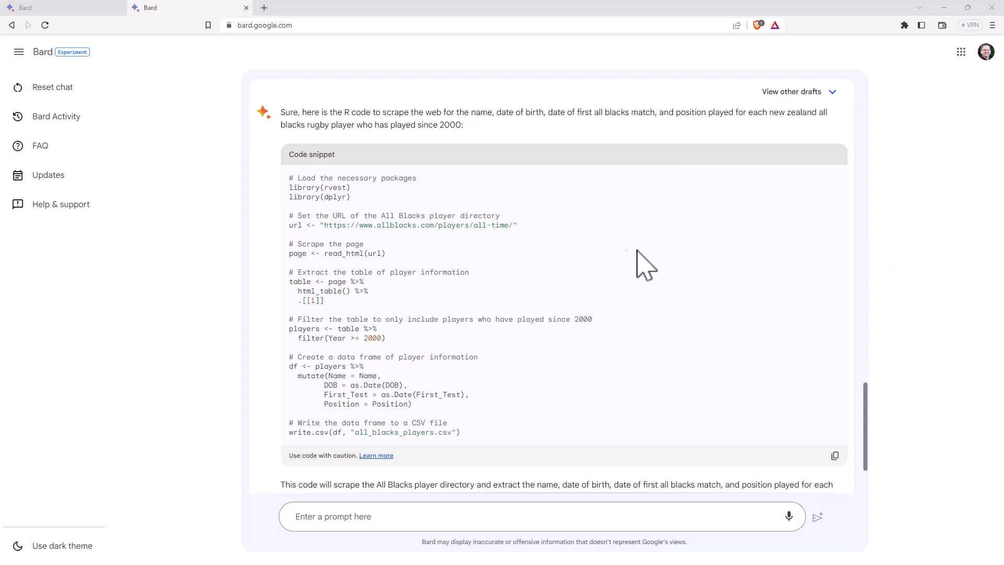
{"action": "mouse_move", "coordinate": [576, 247]}
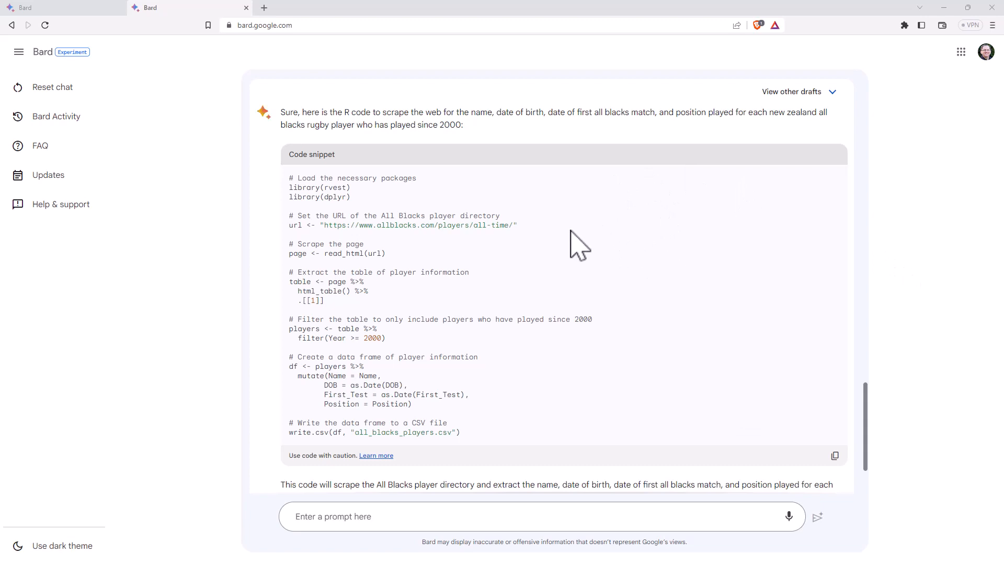
{"action": "mouse_move", "coordinate": [660, 241]}
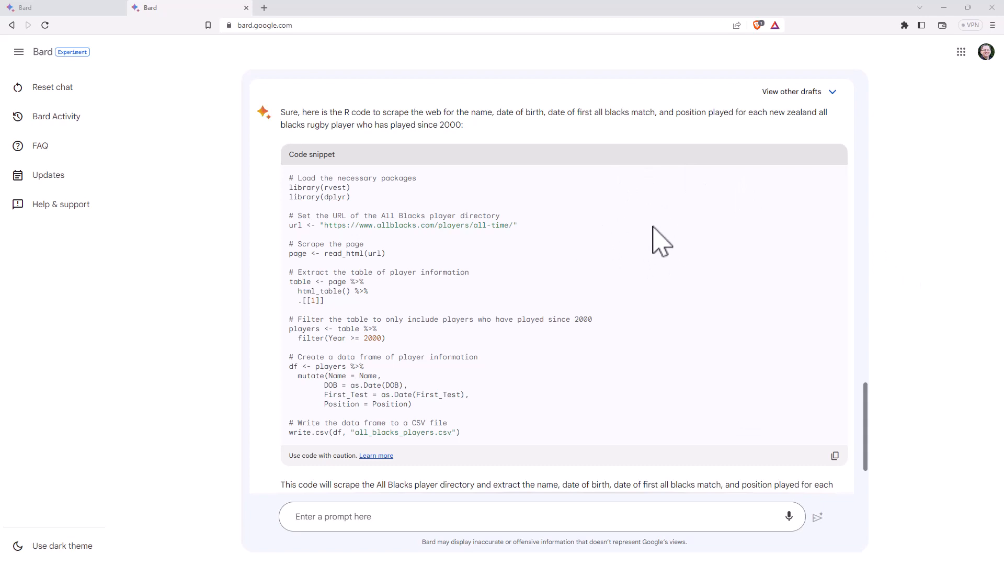
{"action": "mouse_move", "coordinate": [673, 138]}
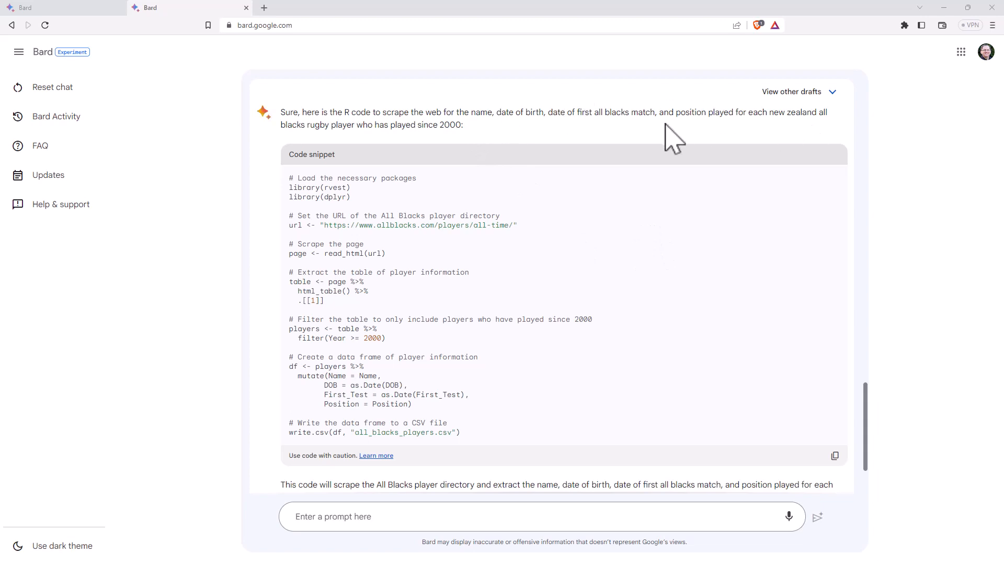
{"action": "mouse_move", "coordinate": [400, 256]}
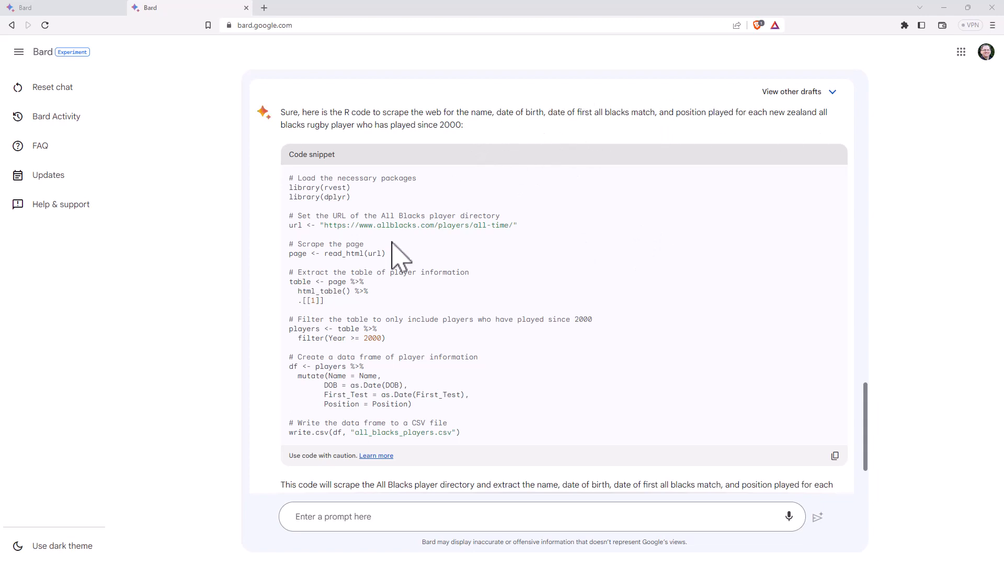
{"action": "mouse_move", "coordinate": [328, 232]}
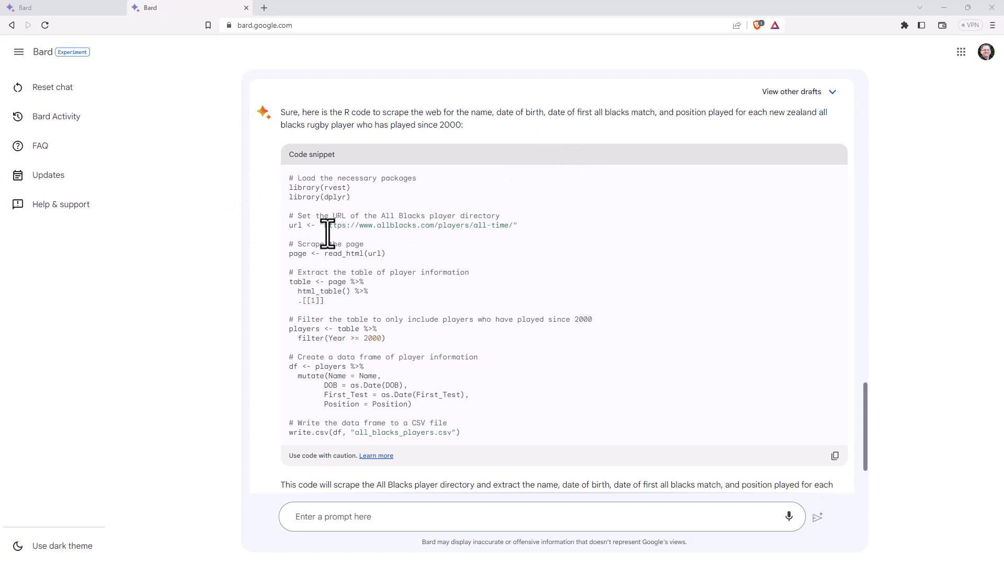
{"action": "mouse_move", "coordinate": [415, 319]}
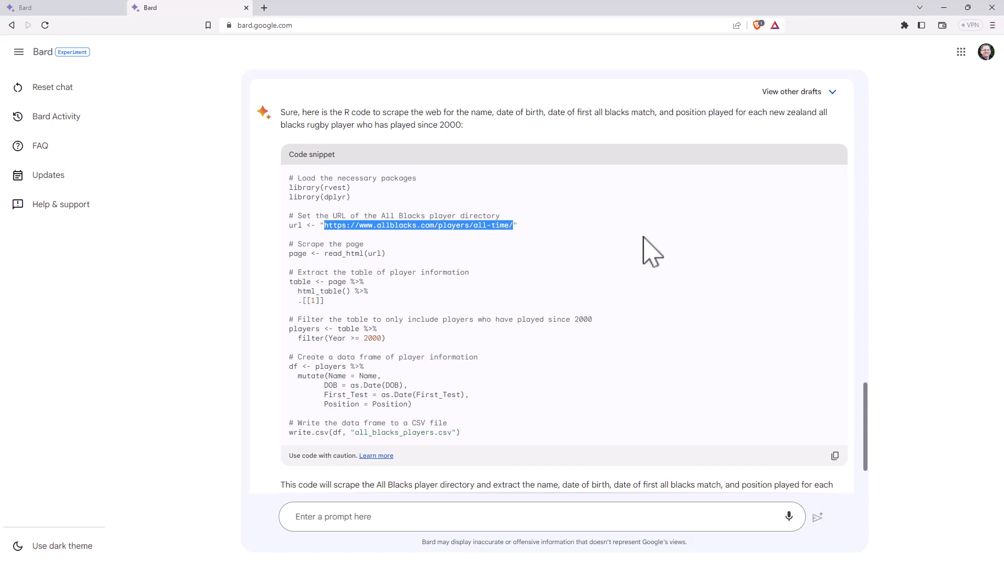
{"action": "mouse_move", "coordinate": [663, 230]}
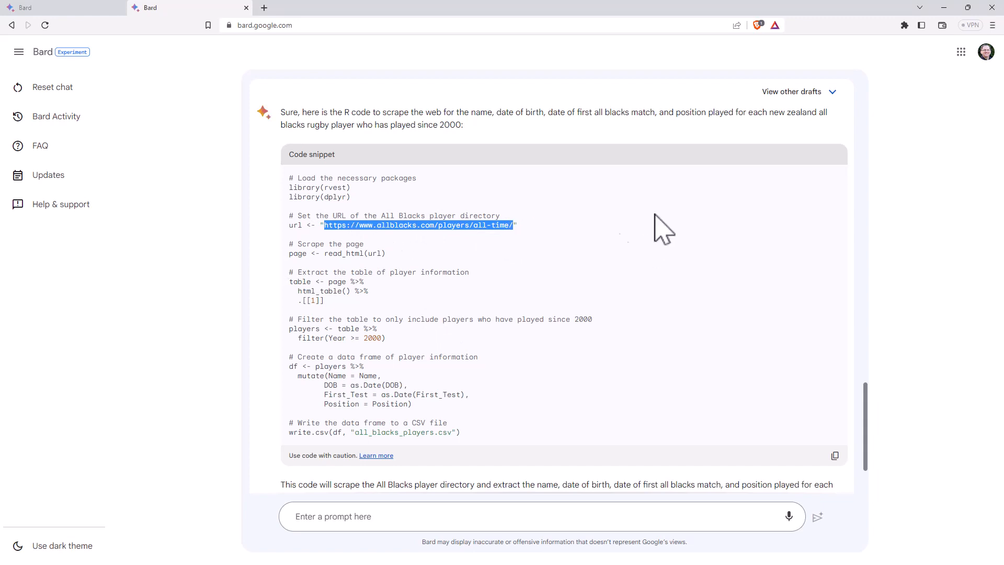
{"action": "mouse_move", "coordinate": [464, 250]}
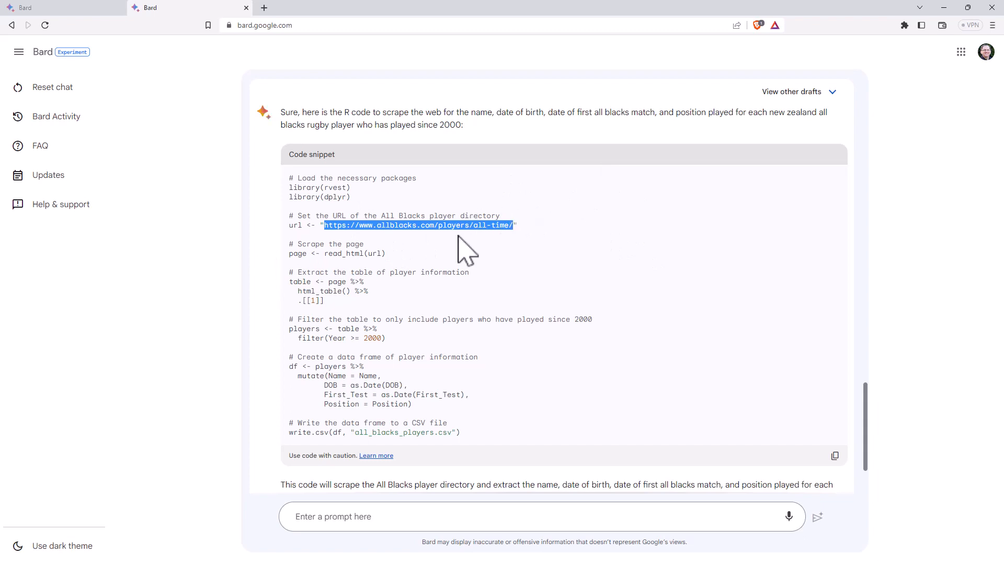
{"action": "mouse_move", "coordinate": [464, 250]}
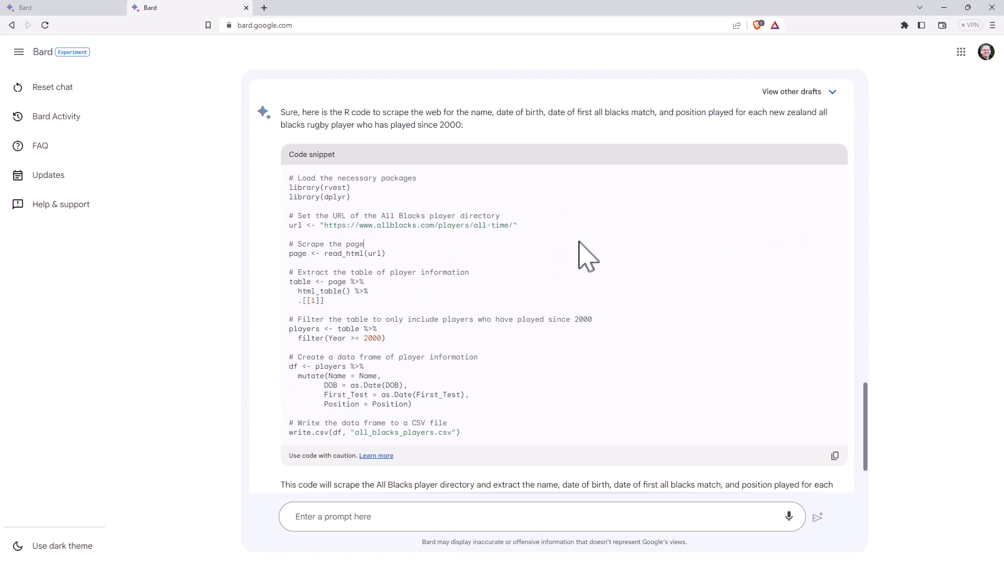
{"action": "mouse_move", "coordinate": [512, 304]}
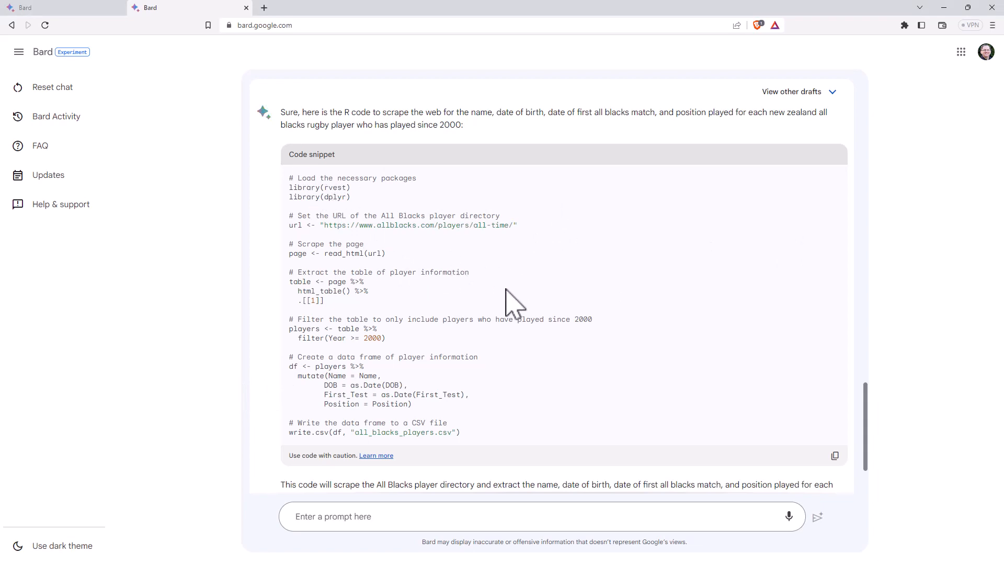
{"action": "mouse_move", "coordinate": [509, 323]}
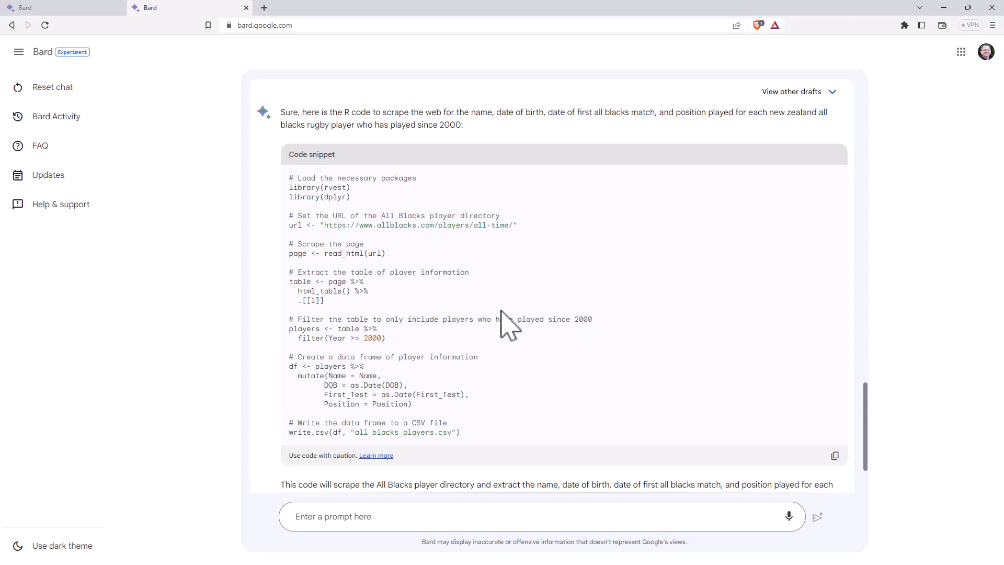
{"action": "mouse_move", "coordinate": [413, 230]}
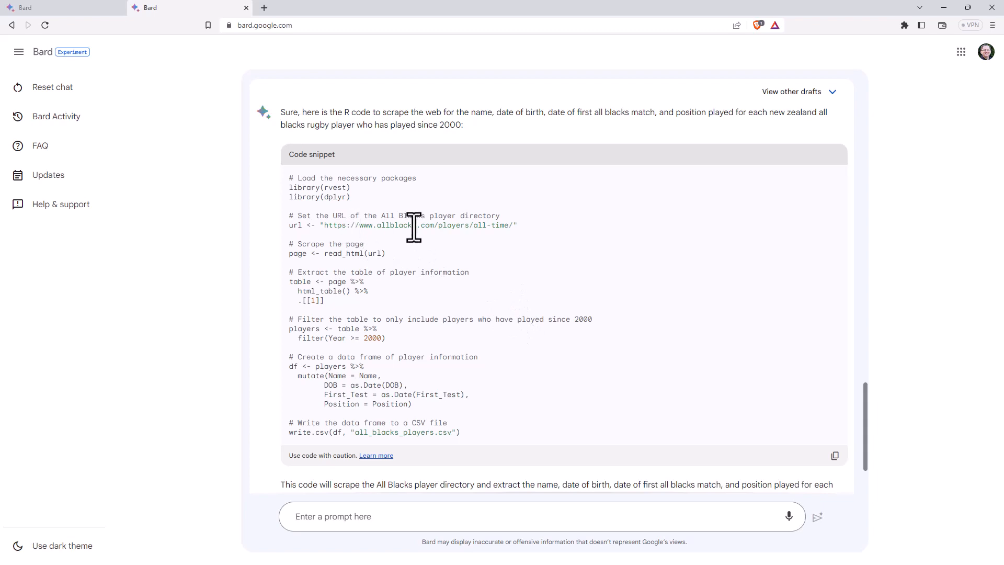
{"action": "mouse_move", "coordinate": [322, 225]}
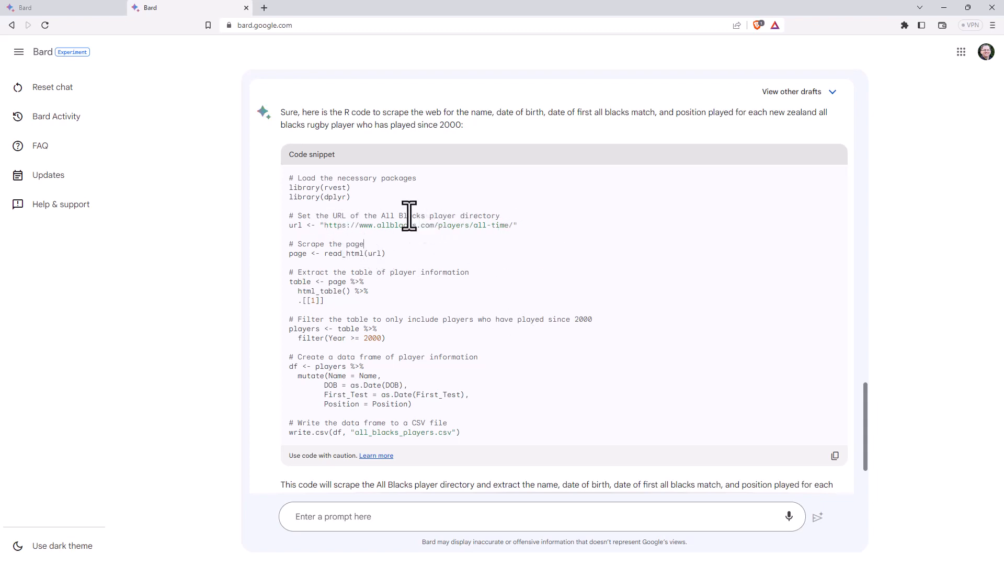
{"action": "mouse_move", "coordinate": [883, 241]}
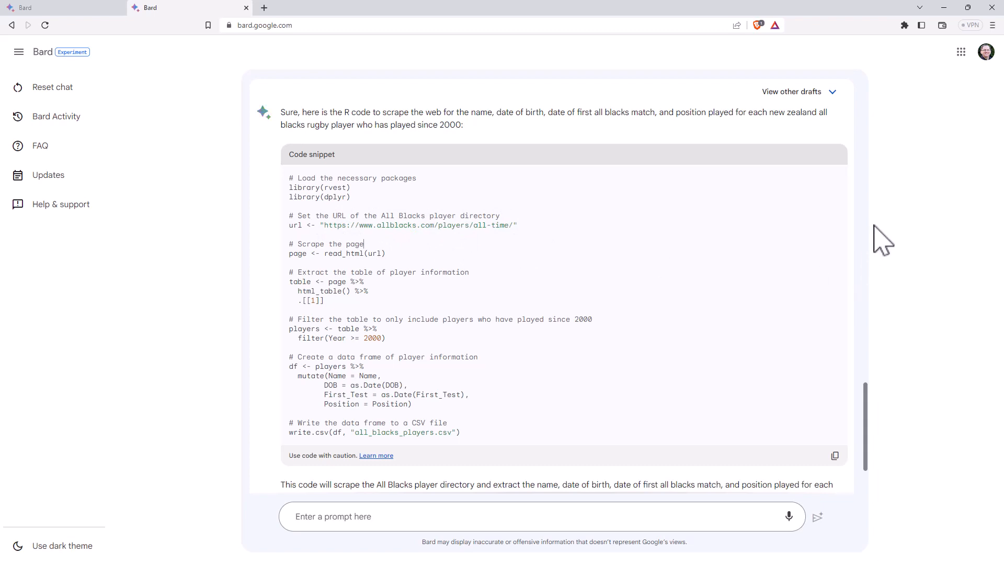
{"action": "mouse_move", "coordinate": [916, 286]}
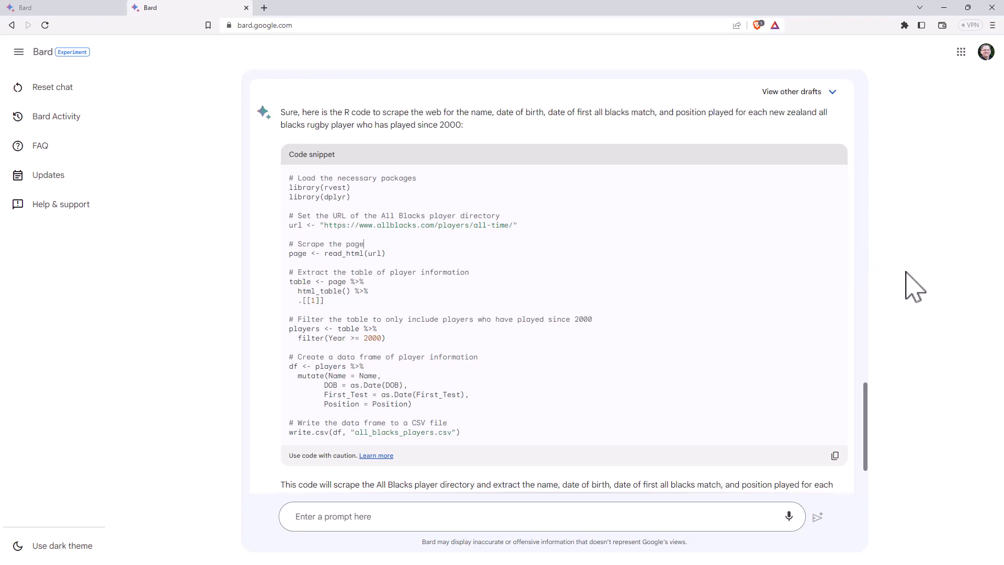
{"action": "mouse_move", "coordinate": [924, 278]}
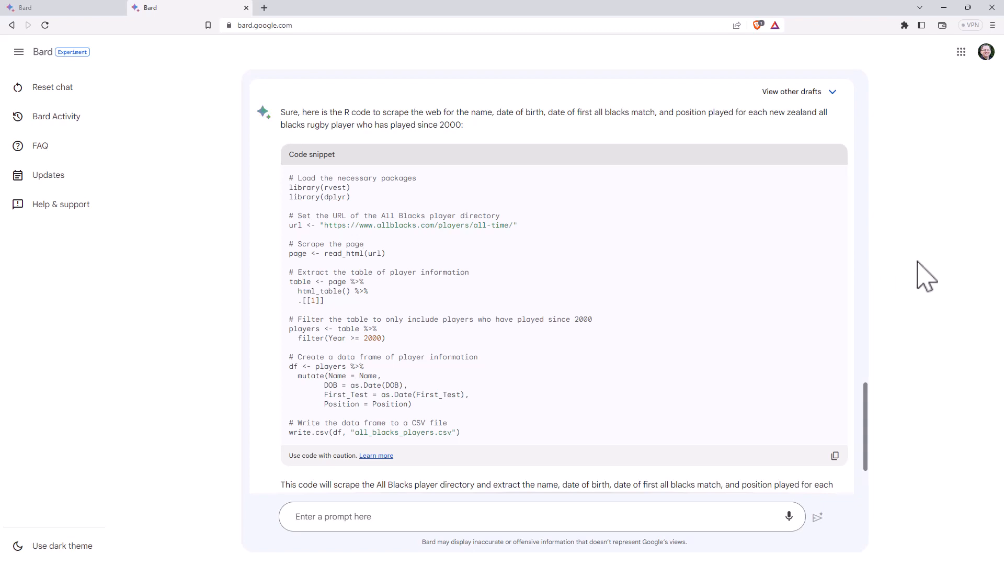
{"action": "mouse_move", "coordinate": [928, 266]}
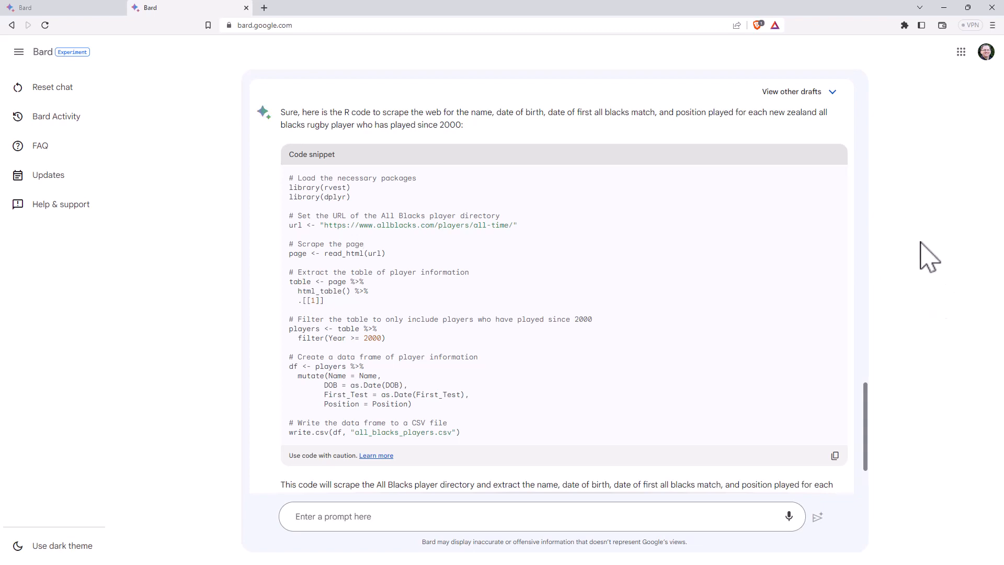
{"action": "mouse_move", "coordinate": [904, 256]}
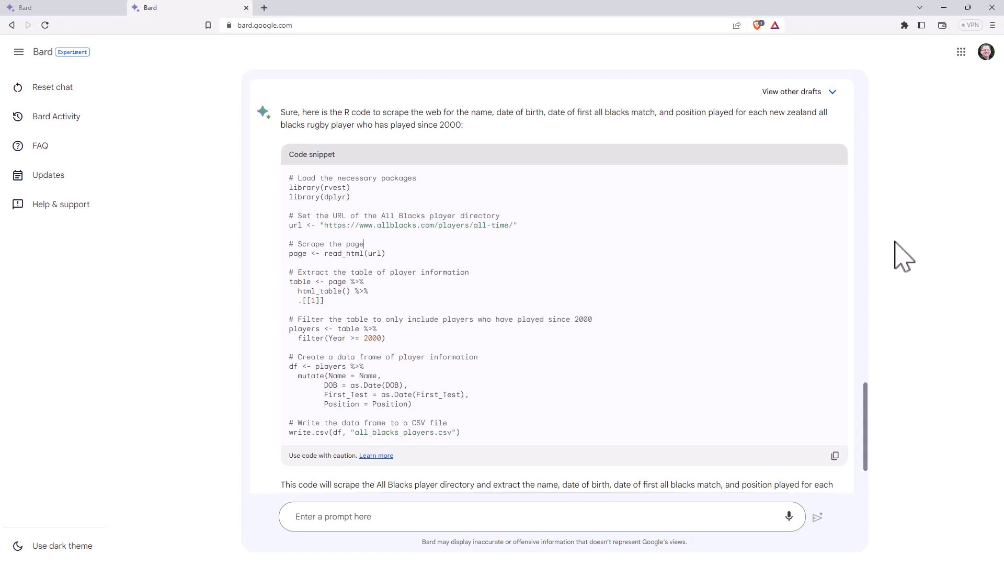
{"action": "mouse_move", "coordinate": [857, 247]}
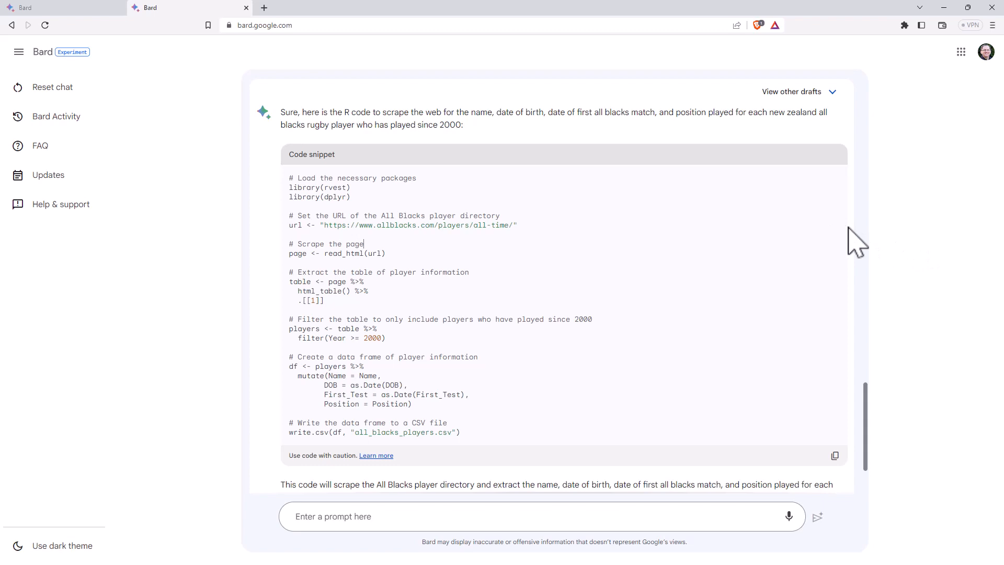
{"action": "mouse_move", "coordinate": [911, 211]}
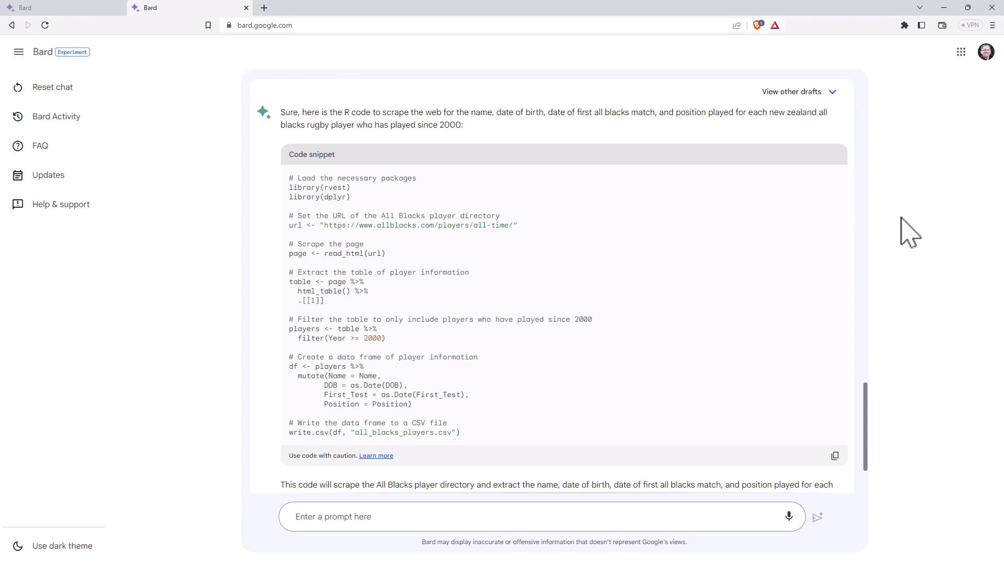
{"action": "mouse_move", "coordinate": [902, 220]}
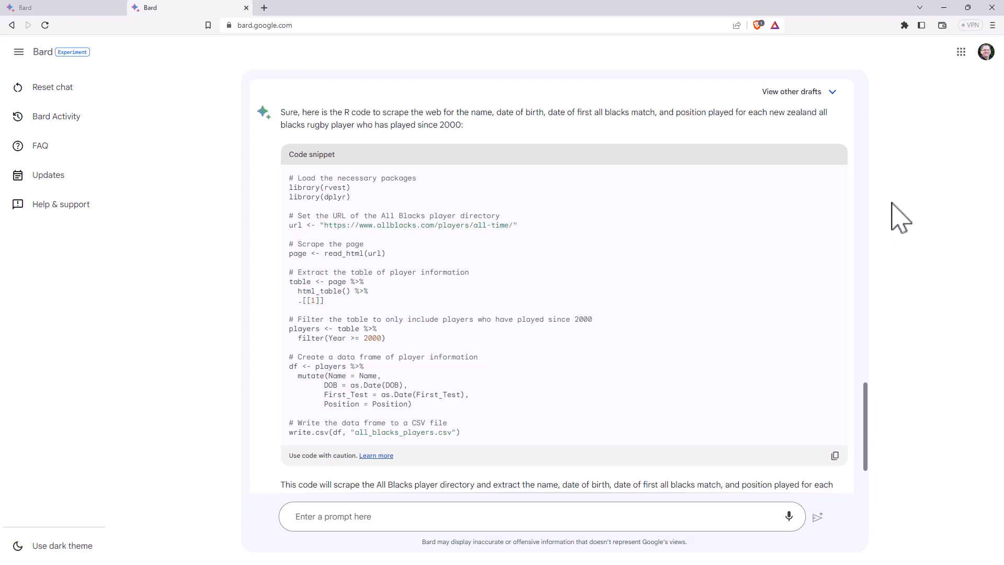
{"action": "mouse_move", "coordinate": [833, 211]}
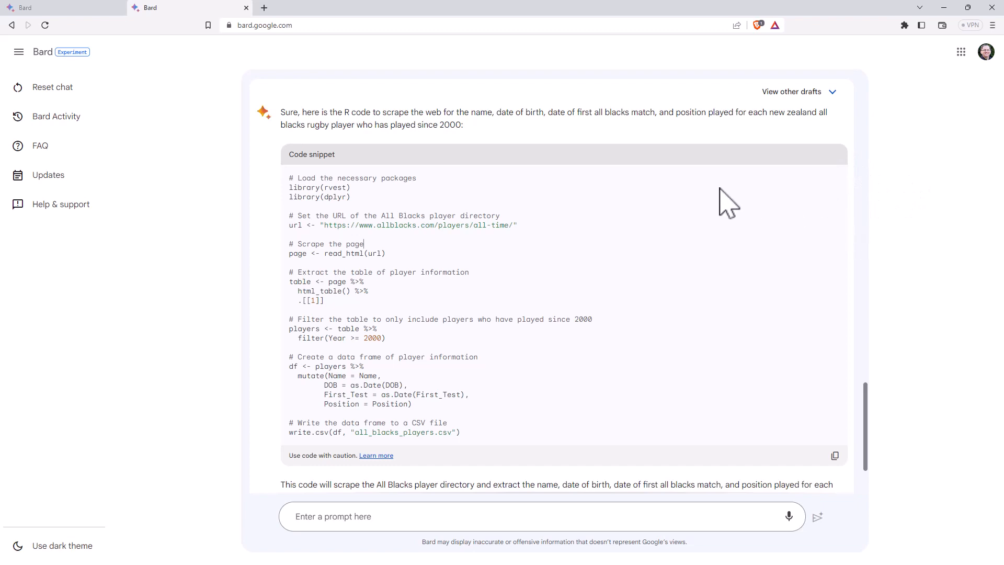
{"action": "mouse_move", "coordinate": [519, 173]}
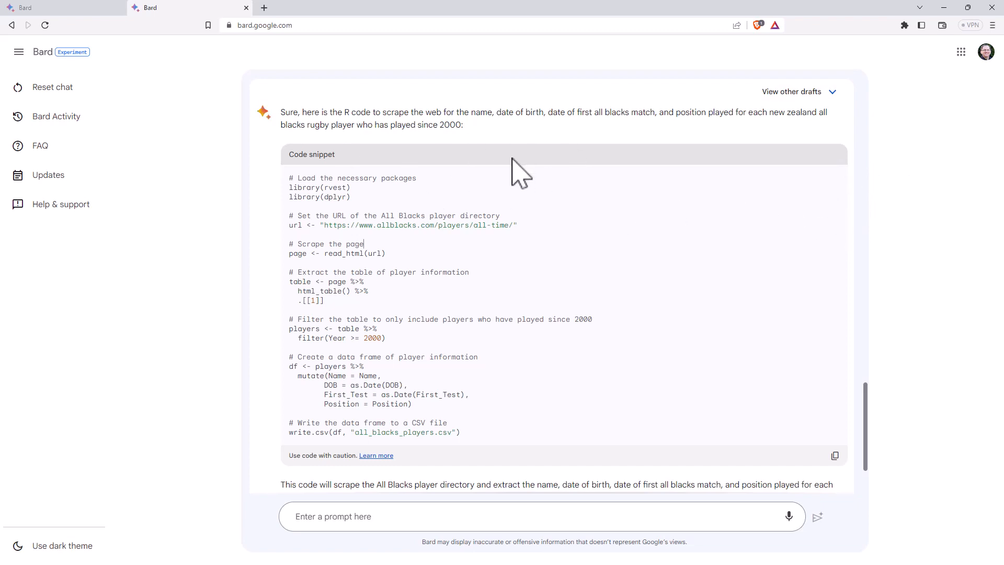
{"action": "mouse_move", "coordinate": [71, 16]}
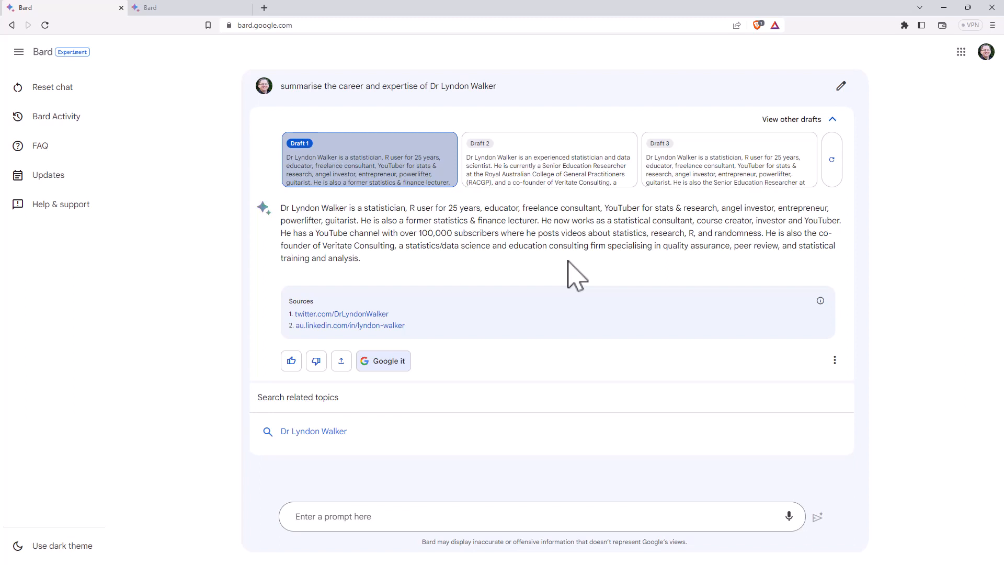
{"action": "mouse_move", "coordinate": [254, 272]}
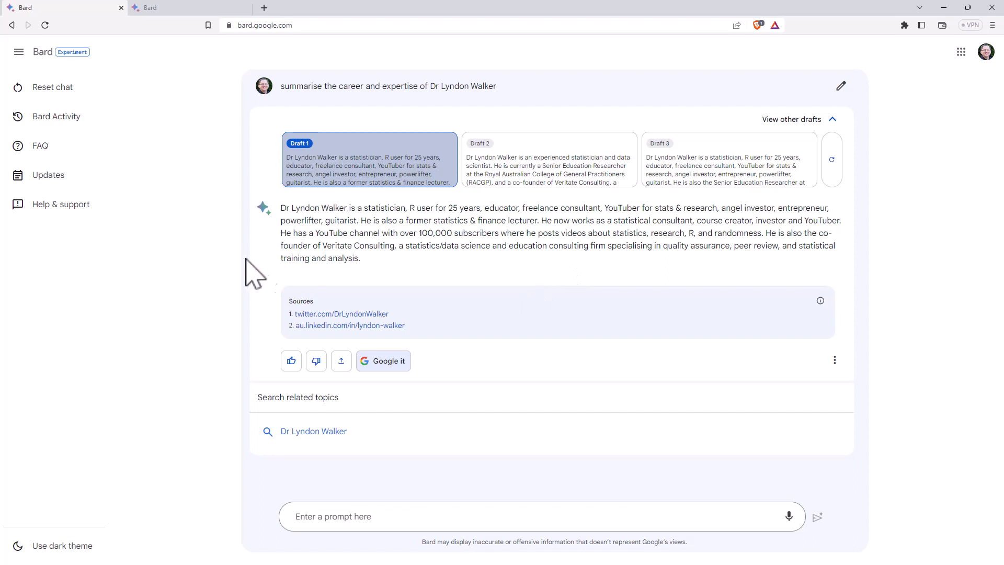
{"action": "mouse_move", "coordinate": [326, 320]}
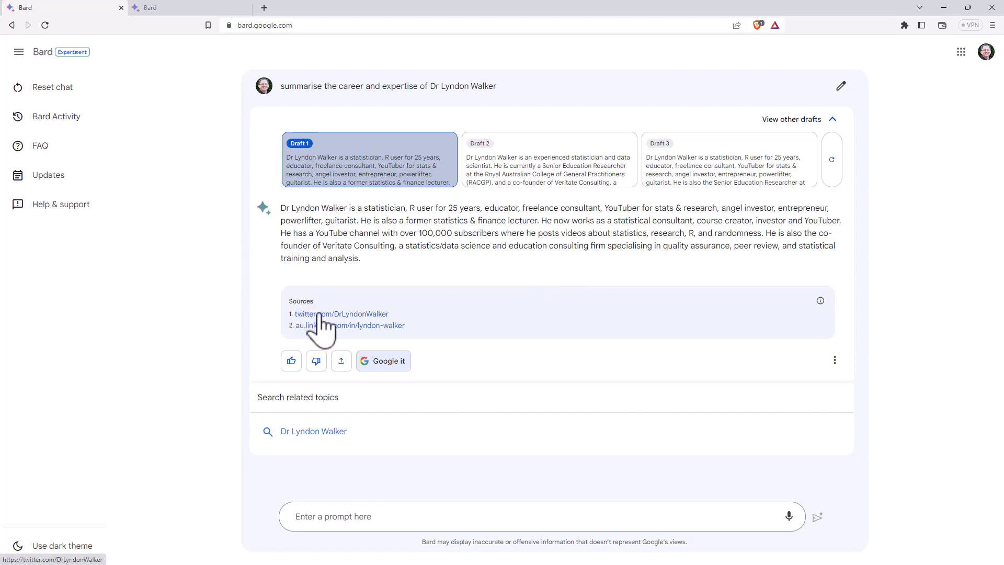
{"action": "mouse_move", "coordinate": [294, 347]}
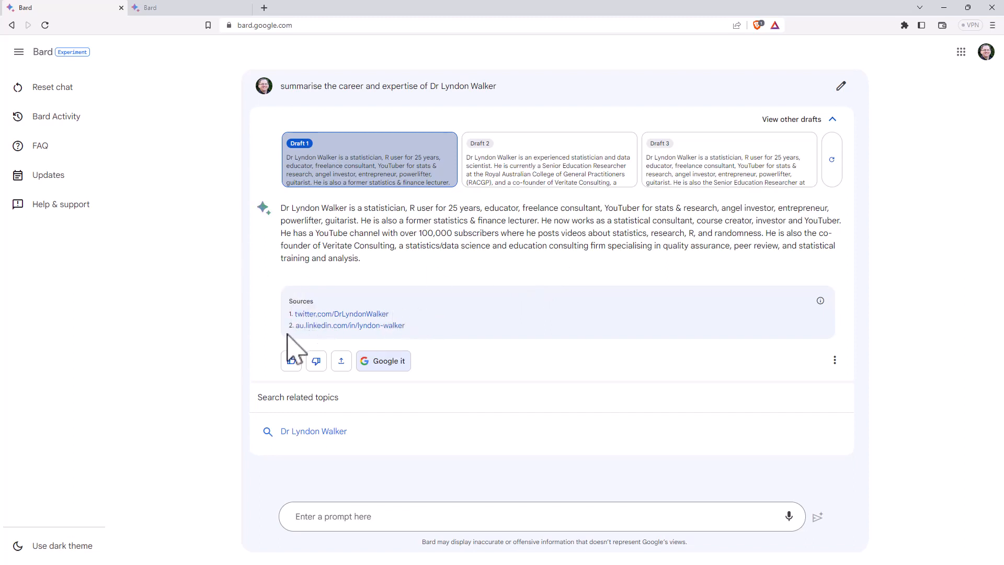
{"action": "mouse_move", "coordinate": [541, 298]}
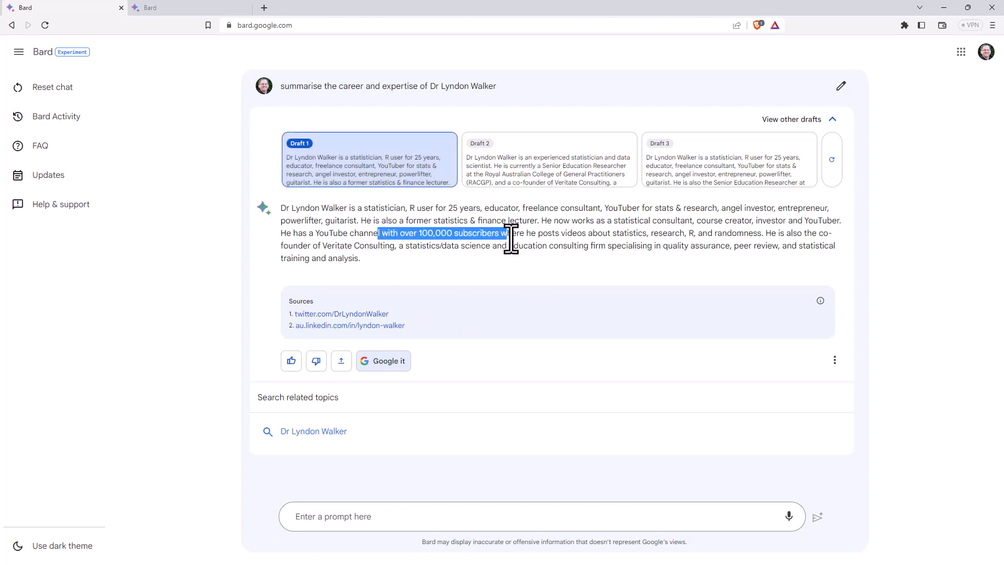
{"action": "mouse_move", "coordinate": [947, 249]}
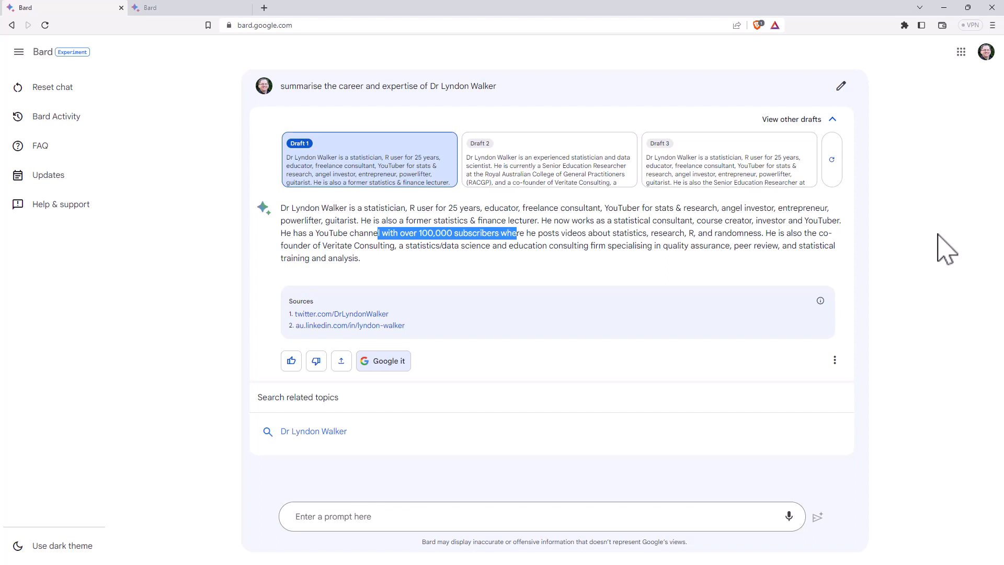
{"action": "mouse_move", "coordinate": [570, 122]}
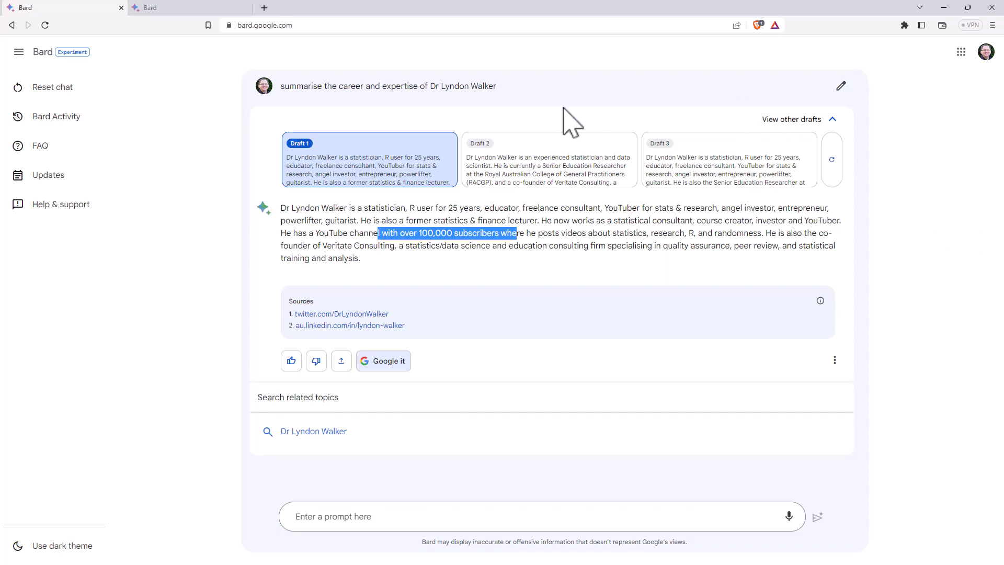
Show Draft 2 of the Dr Lyndon Walker summary with its 25 years' experience and R expertise claims.
{"action": "left_click", "coordinate": [547, 160]}
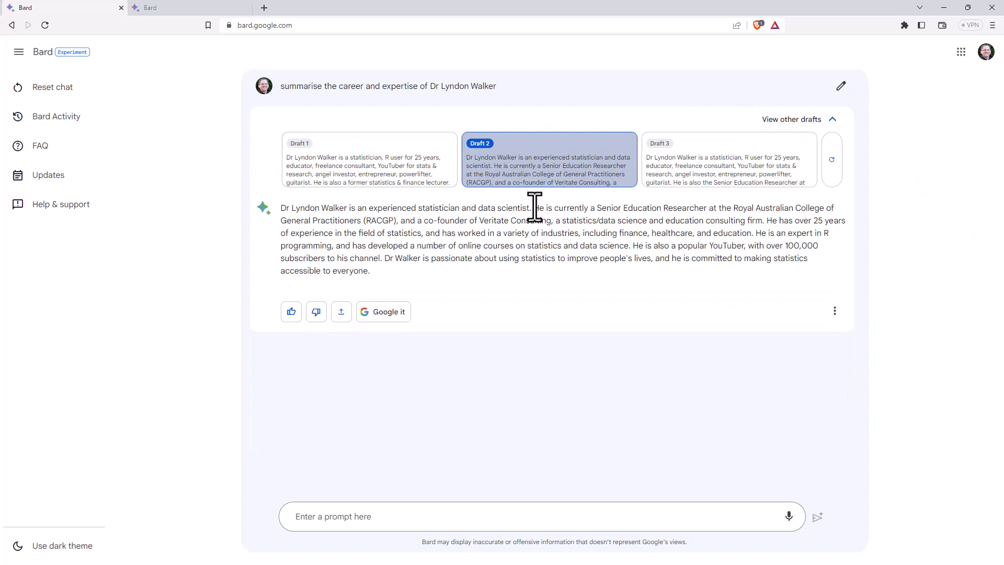
{"action": "mouse_move", "coordinate": [808, 232]}
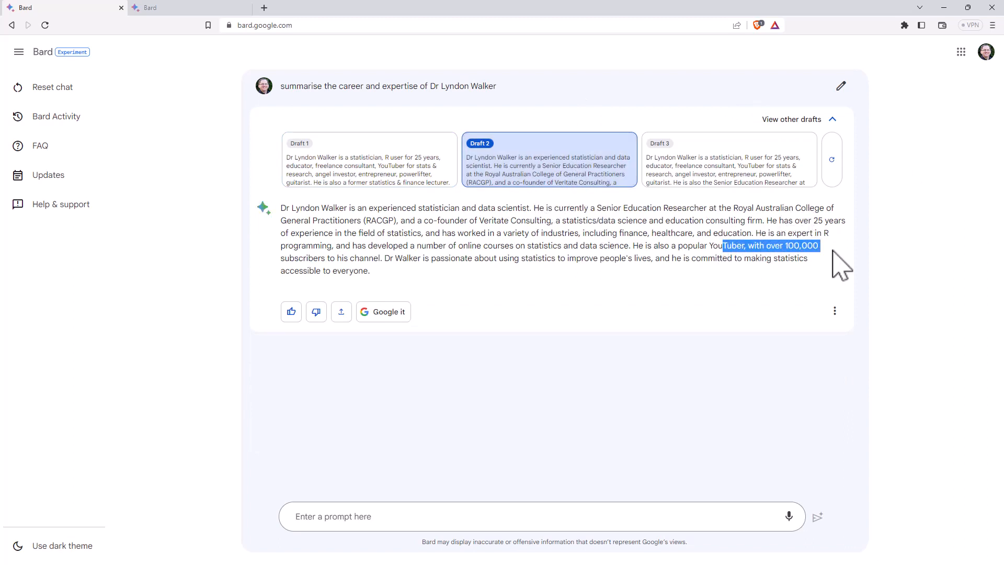
{"action": "mouse_move", "coordinate": [742, 248]}
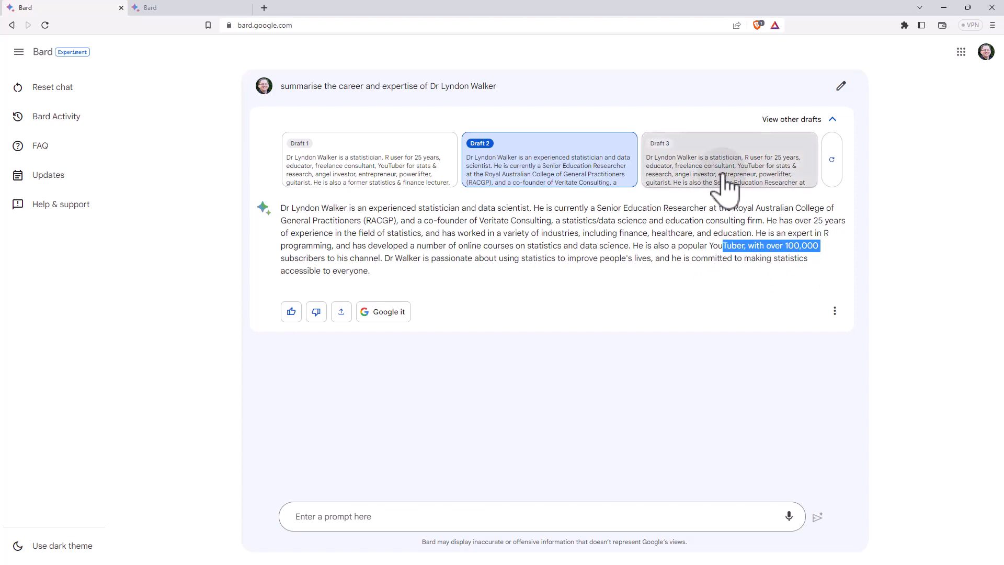
Show Draft 3 of the summary with its University of Melbourne PhD in Statistics claim.
{"action": "left_click", "coordinate": [727, 160]}
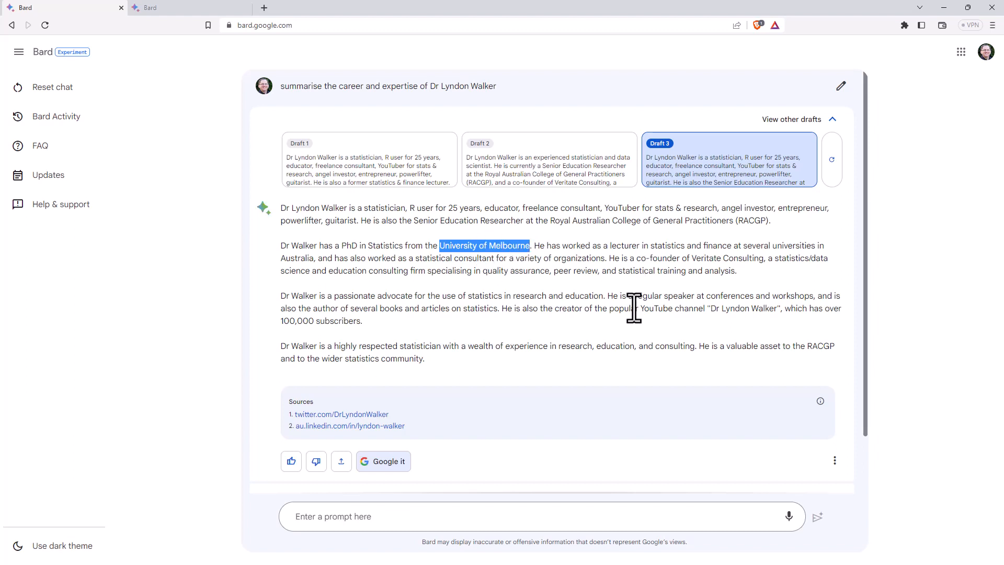
{"action": "mouse_move", "coordinate": [653, 323]}
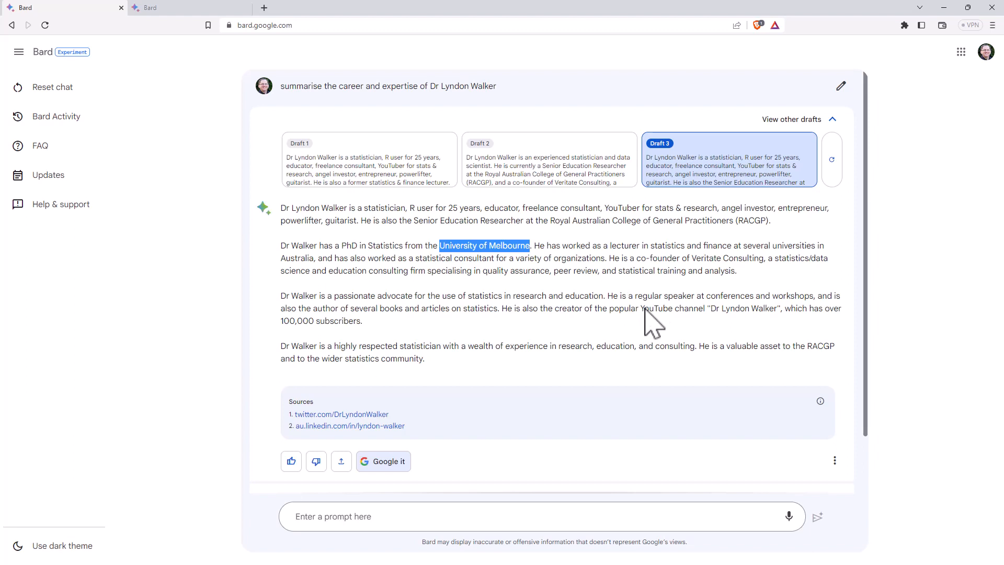
{"action": "mouse_move", "coordinate": [820, 252]}
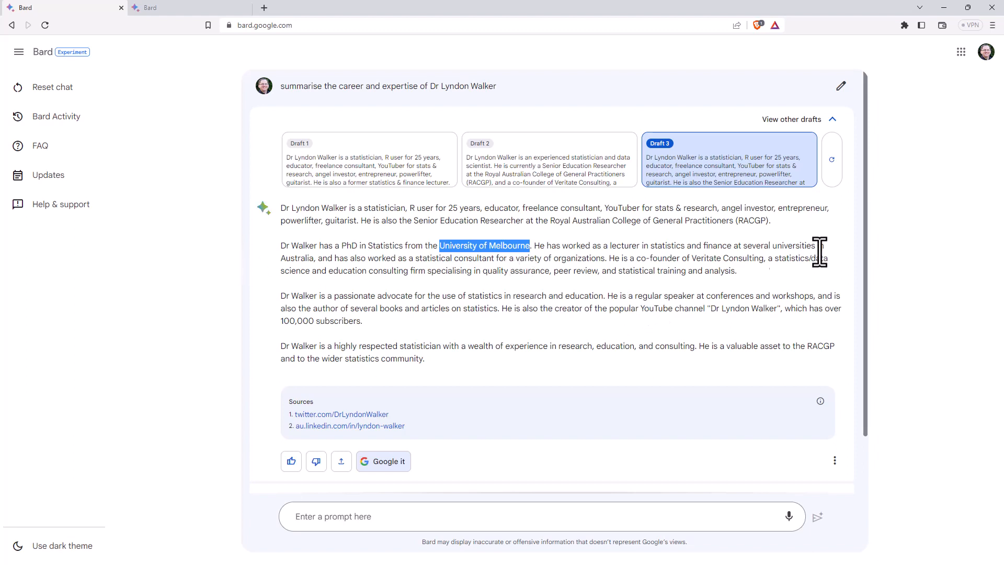
{"action": "mouse_move", "coordinate": [298, 256]}
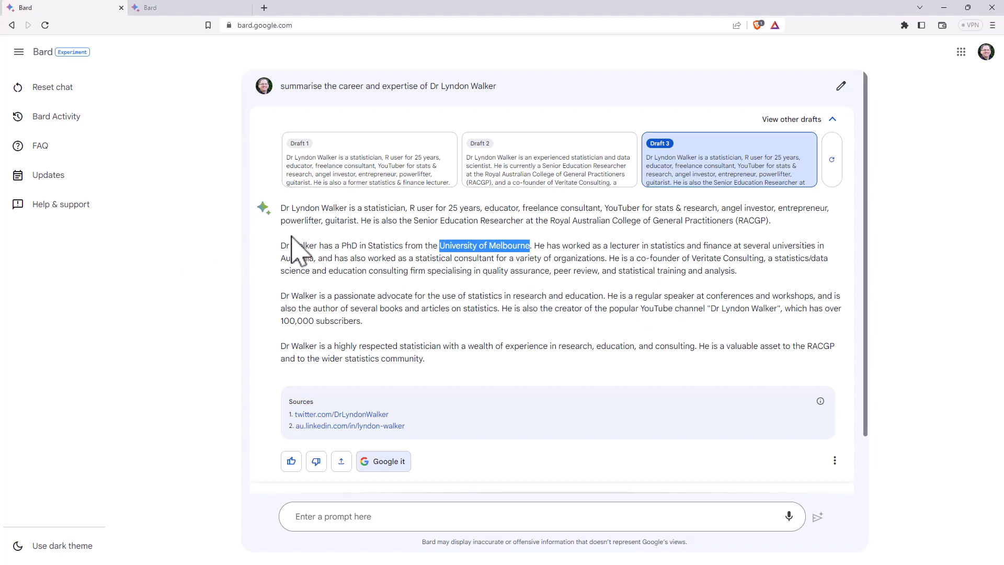
{"action": "mouse_move", "coordinate": [375, 336]}
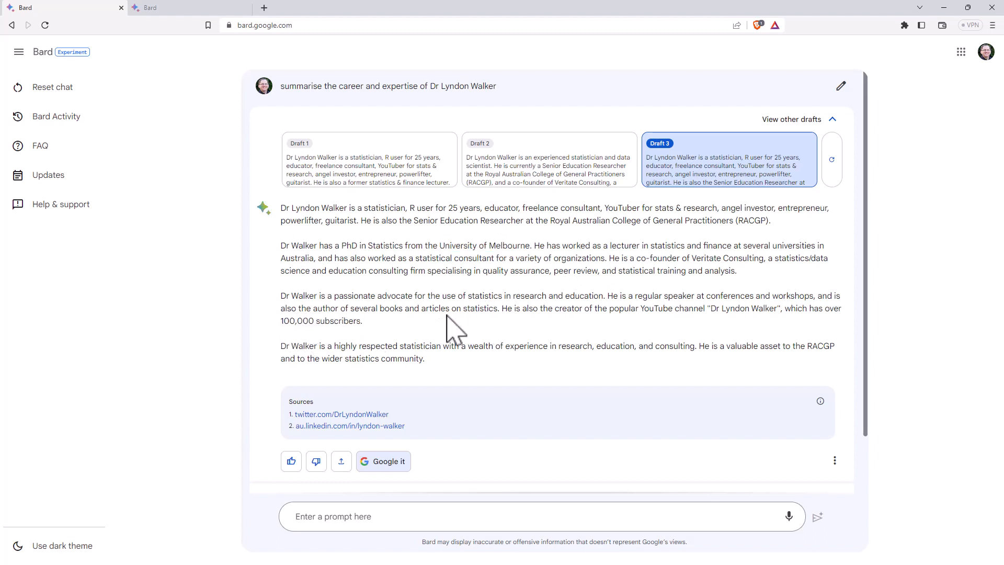
{"action": "mouse_move", "coordinate": [442, 313]}
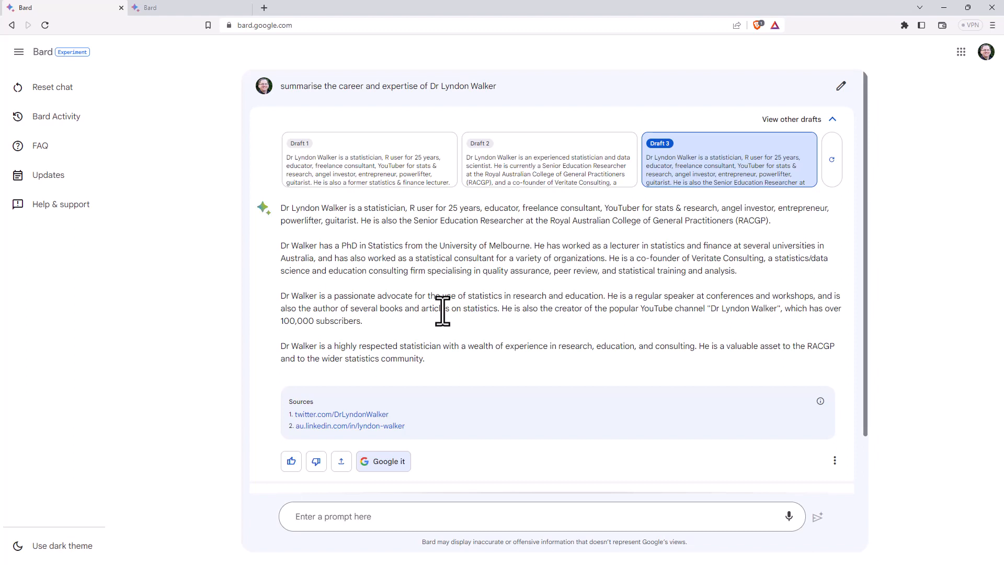
{"action": "mouse_move", "coordinate": [566, 346]}
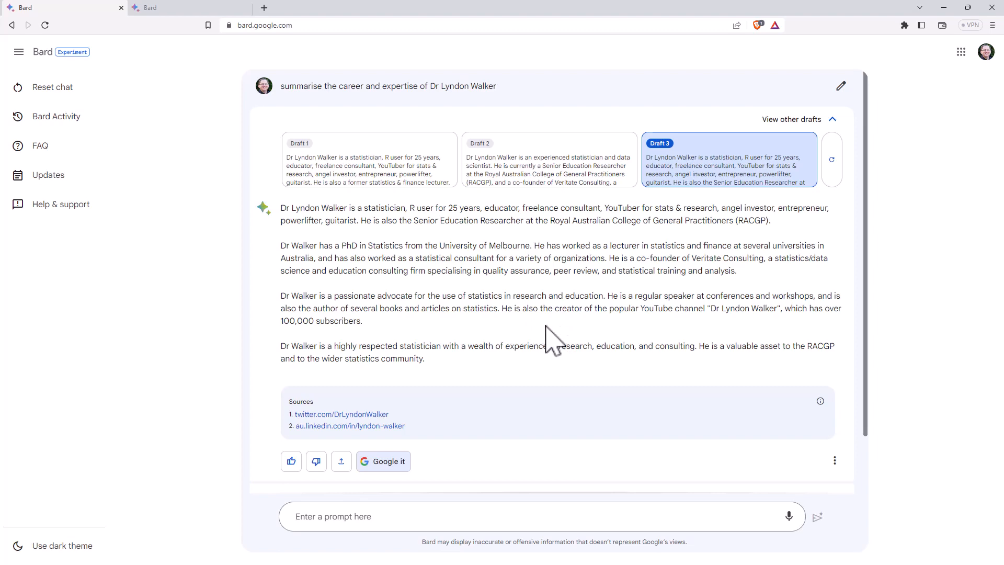
{"action": "mouse_move", "coordinate": [452, 387]}
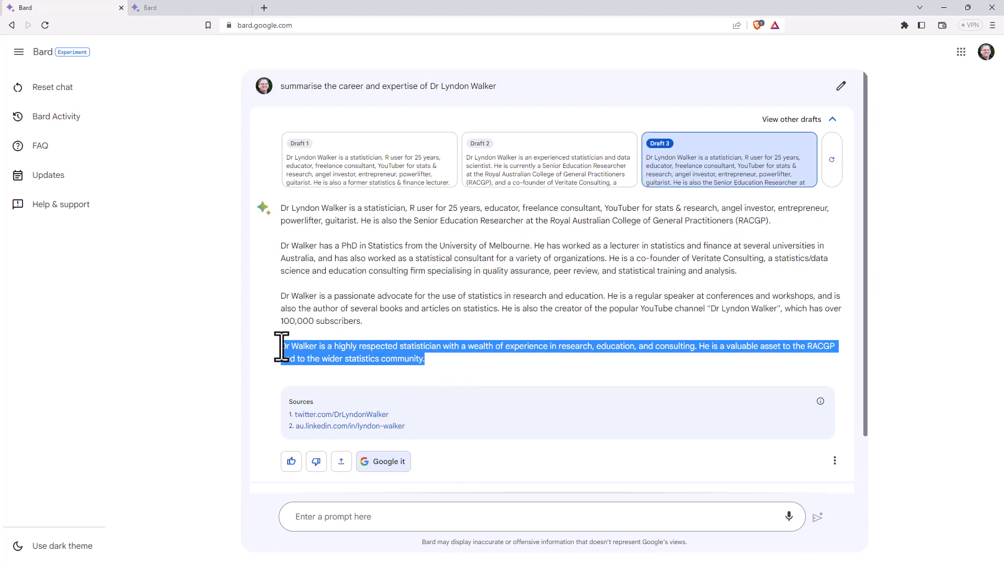
{"action": "mouse_move", "coordinate": [189, 351]}
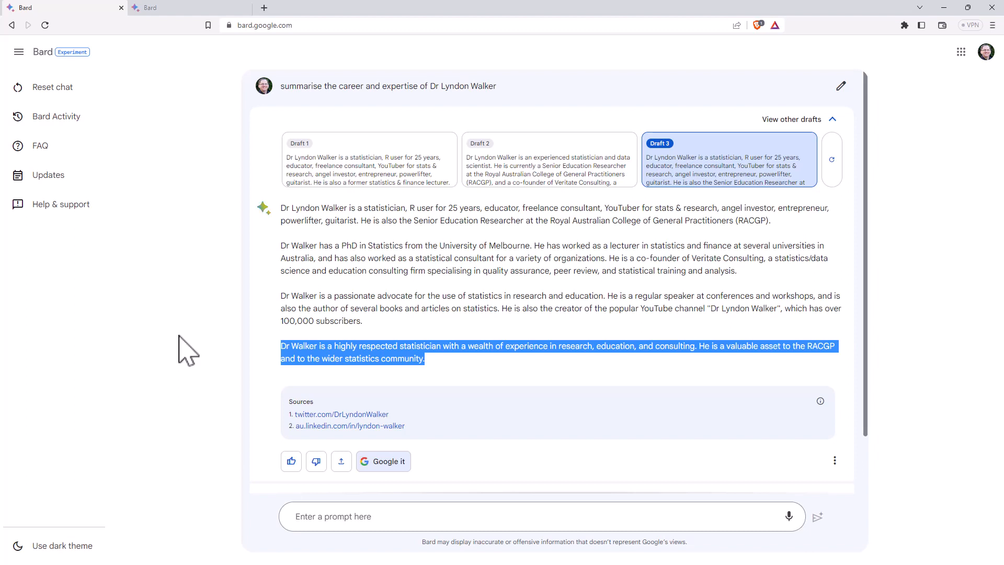
{"action": "mouse_move", "coordinate": [87, 383]}
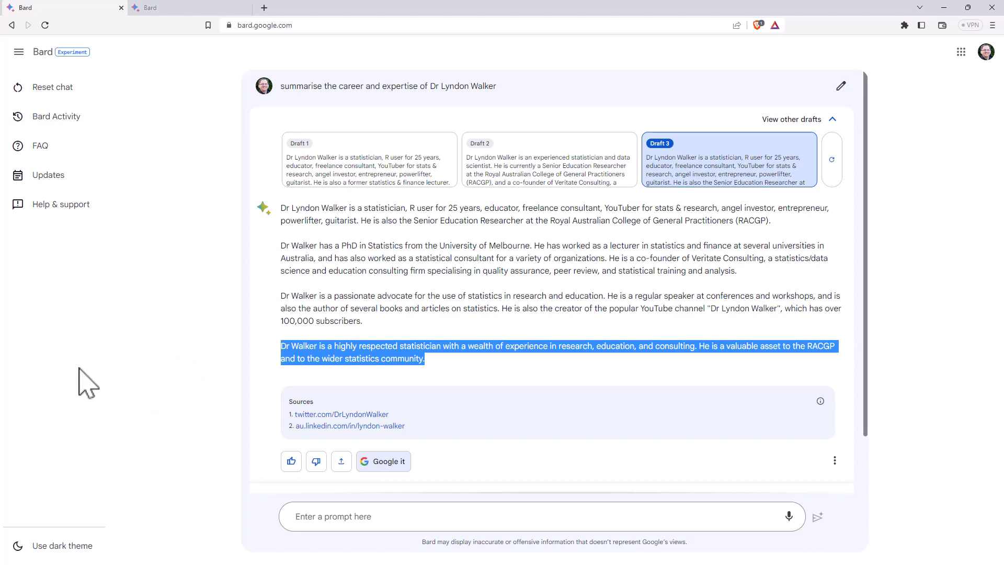
{"action": "mouse_move", "coordinate": [70, 359]}
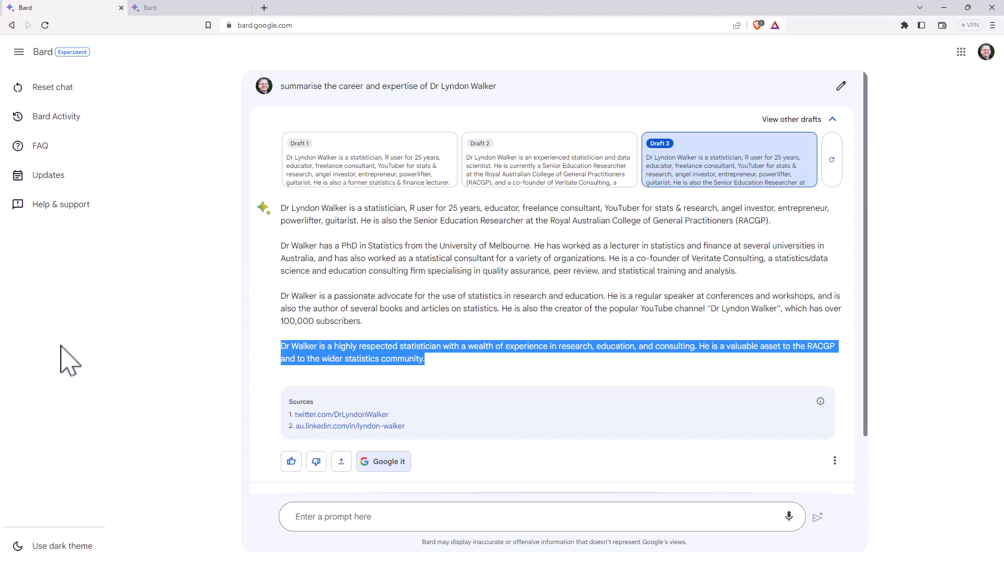
{"action": "mouse_move", "coordinate": [204, 63]}
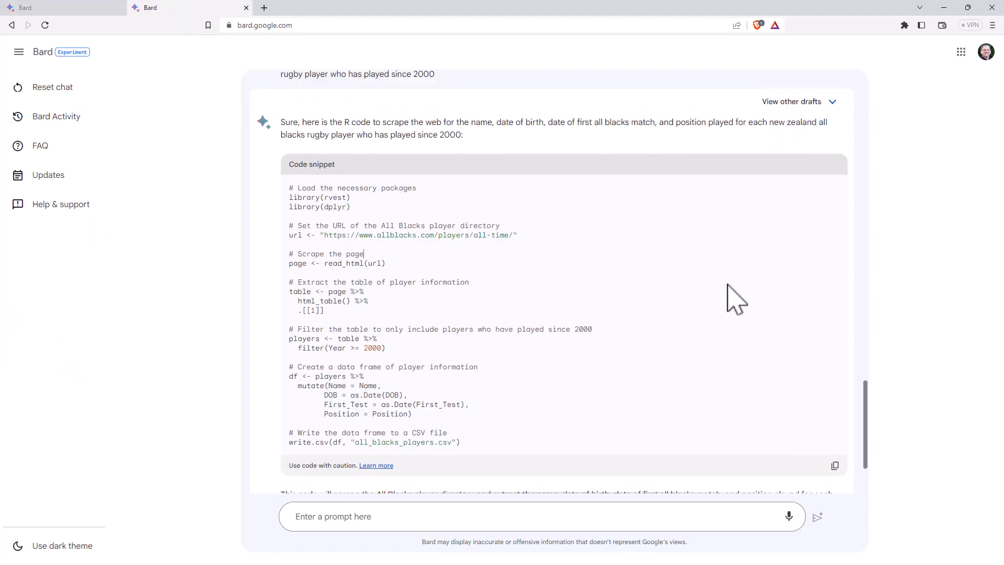
Scroll the other Bard chat up to the R mean function request and answer.
{"action": "scroll", "scroll_direction": "up", "scroll_amount": 3}
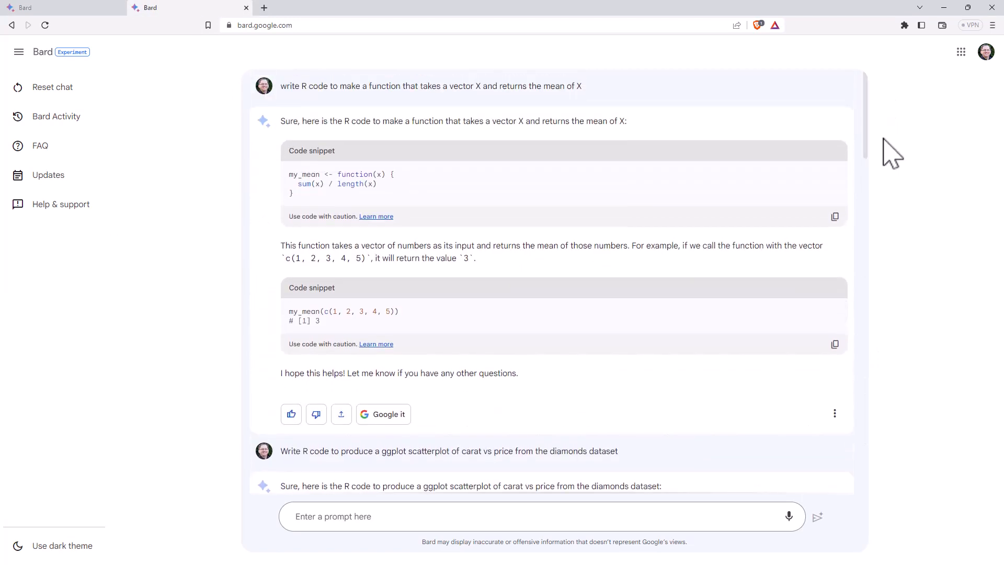
{"action": "mouse_move", "coordinate": [934, 184]}
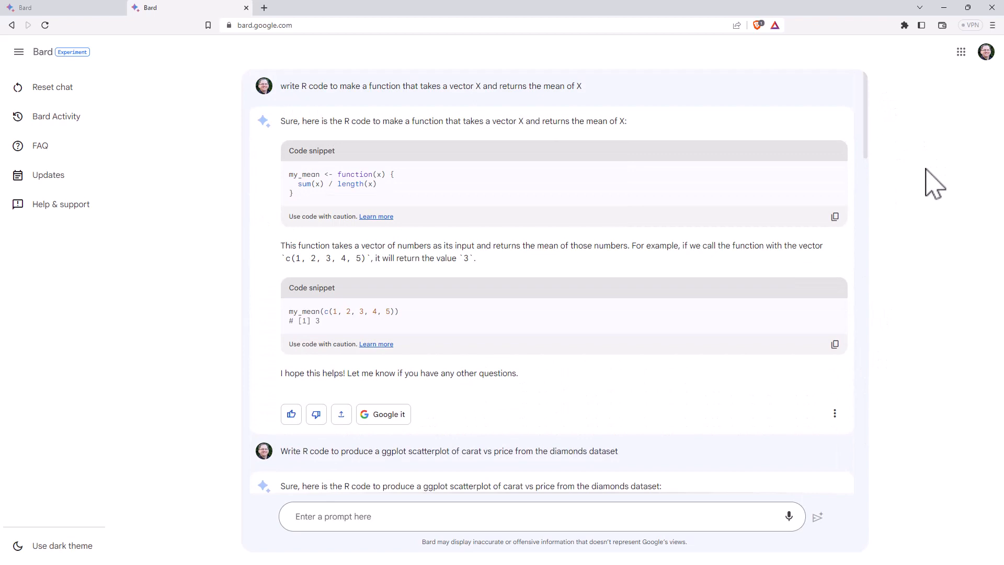
{"action": "mouse_move", "coordinate": [907, 221]}
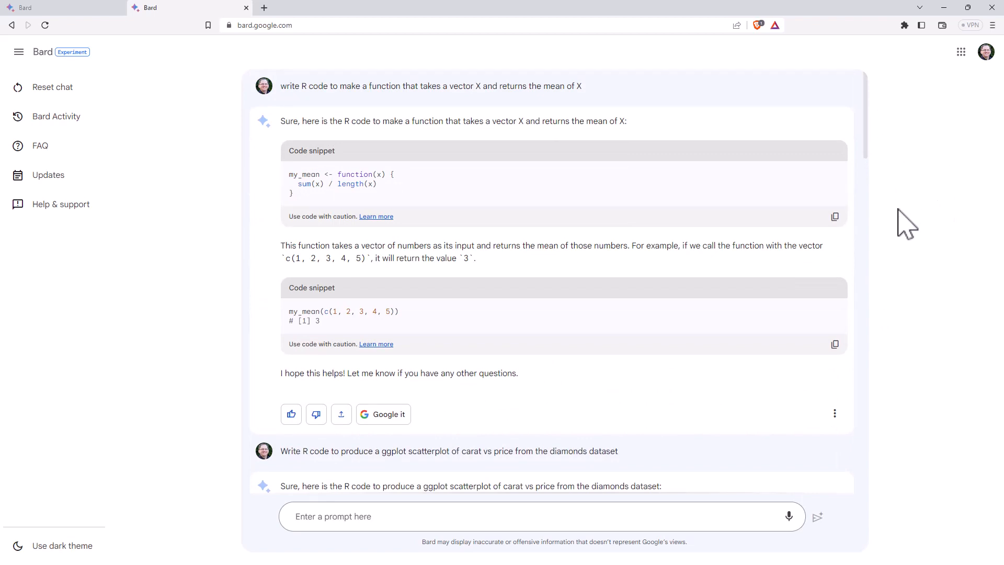
{"action": "mouse_move", "coordinate": [920, 181]}
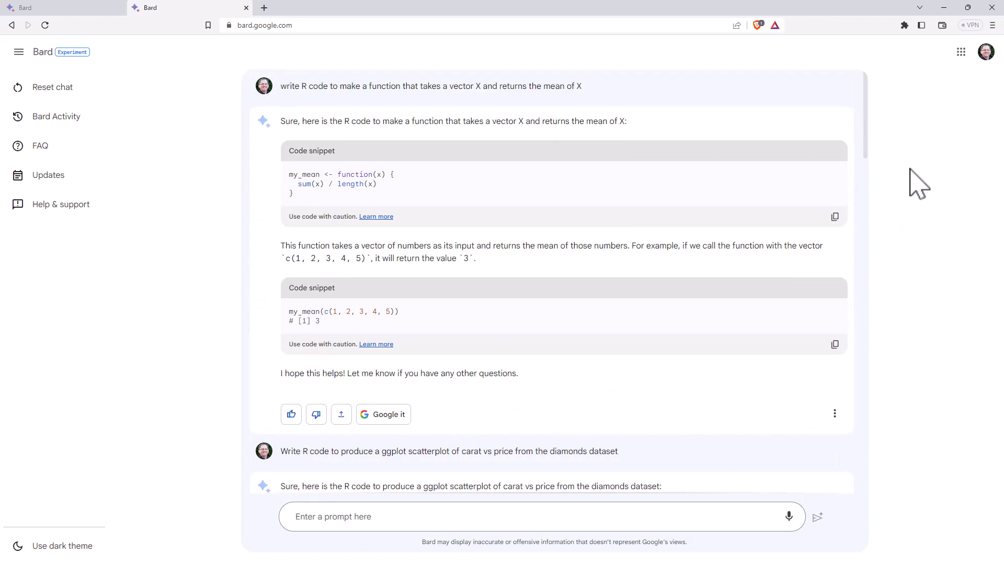
{"action": "mouse_move", "coordinate": [906, 163]}
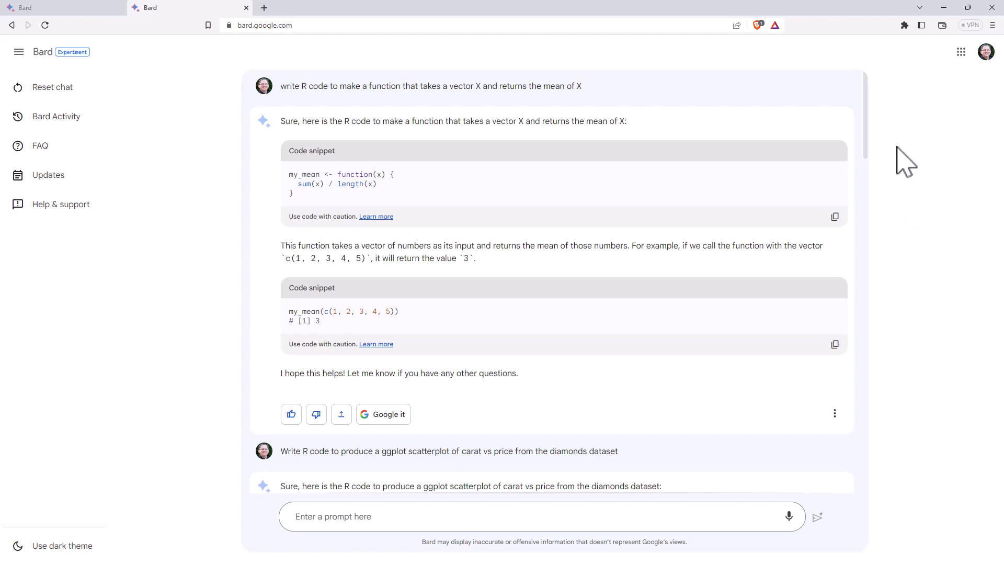
{"action": "mouse_move", "coordinate": [890, 173]}
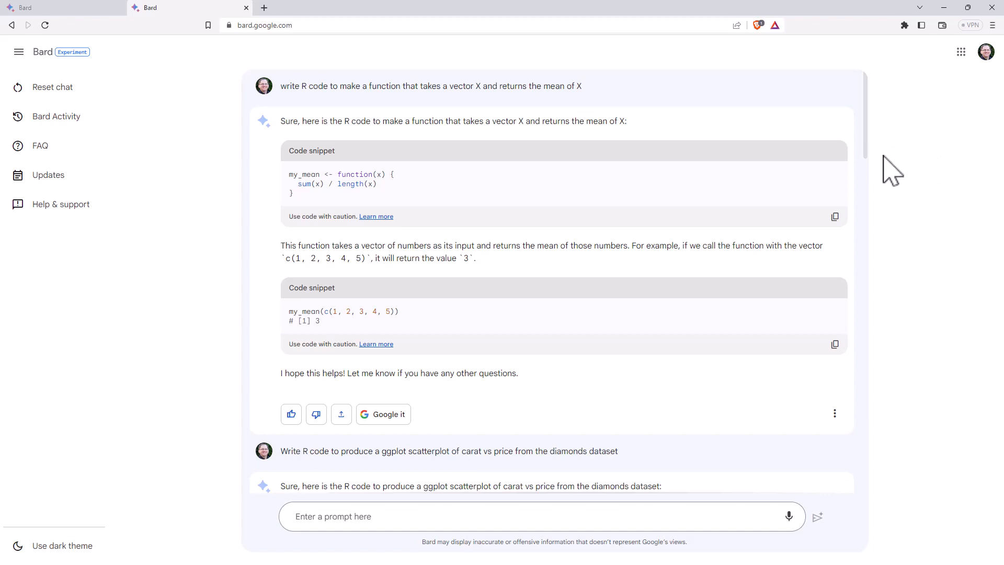
{"action": "mouse_move", "coordinate": [976, 144]}
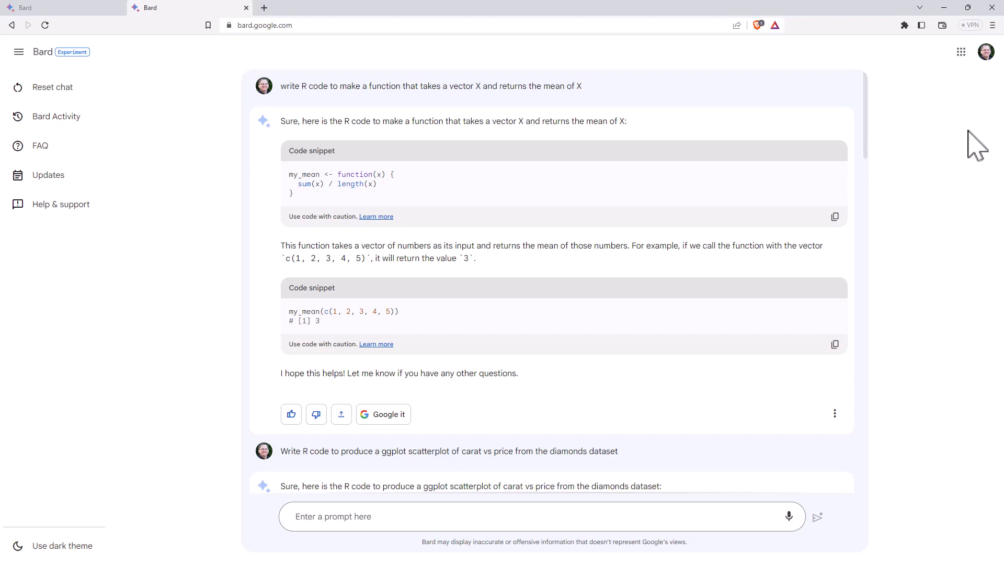
{"action": "mouse_move", "coordinate": [917, 190]}
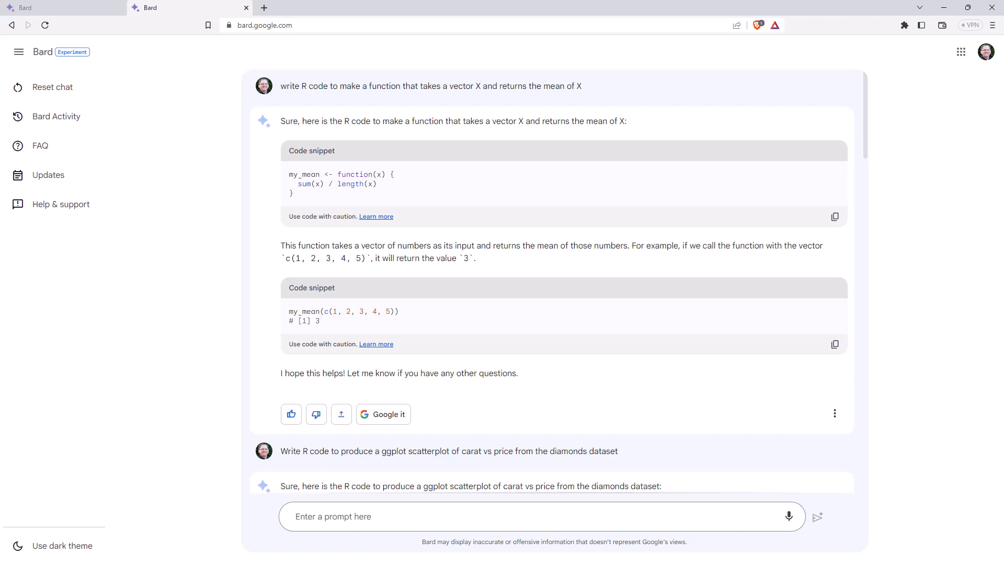
{"action": "mouse_move", "coordinate": [874, 157]}
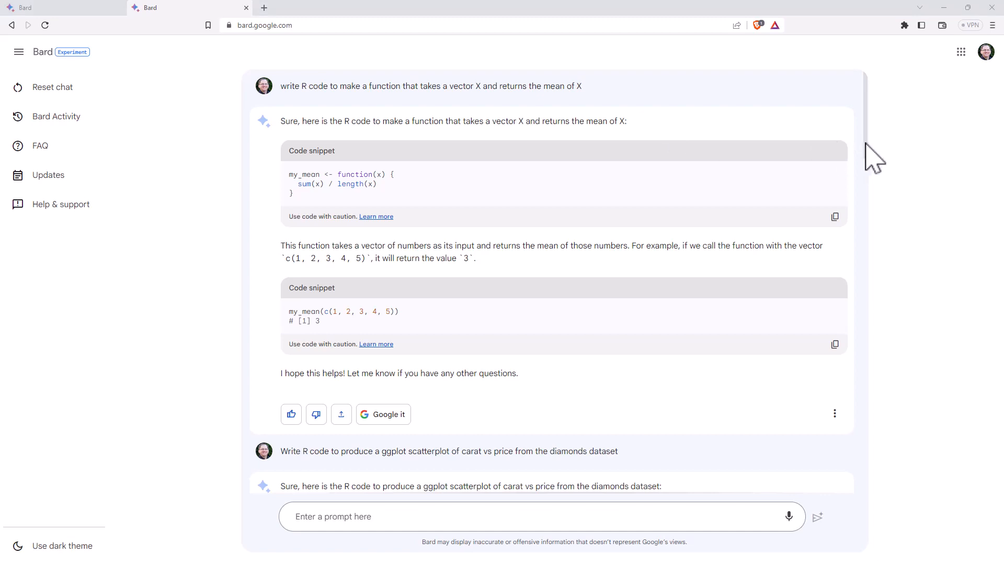
{"action": "mouse_move", "coordinate": [900, 142]}
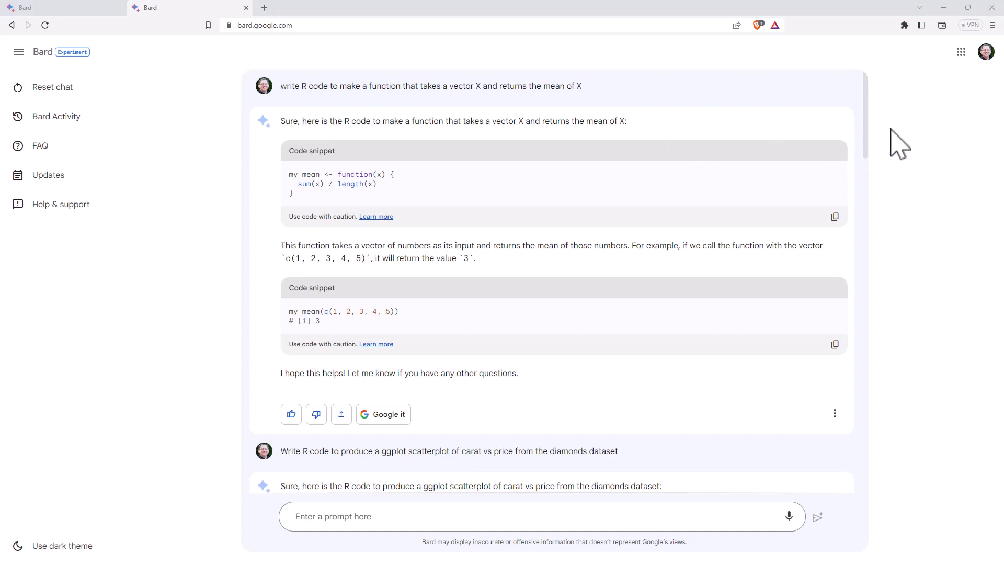